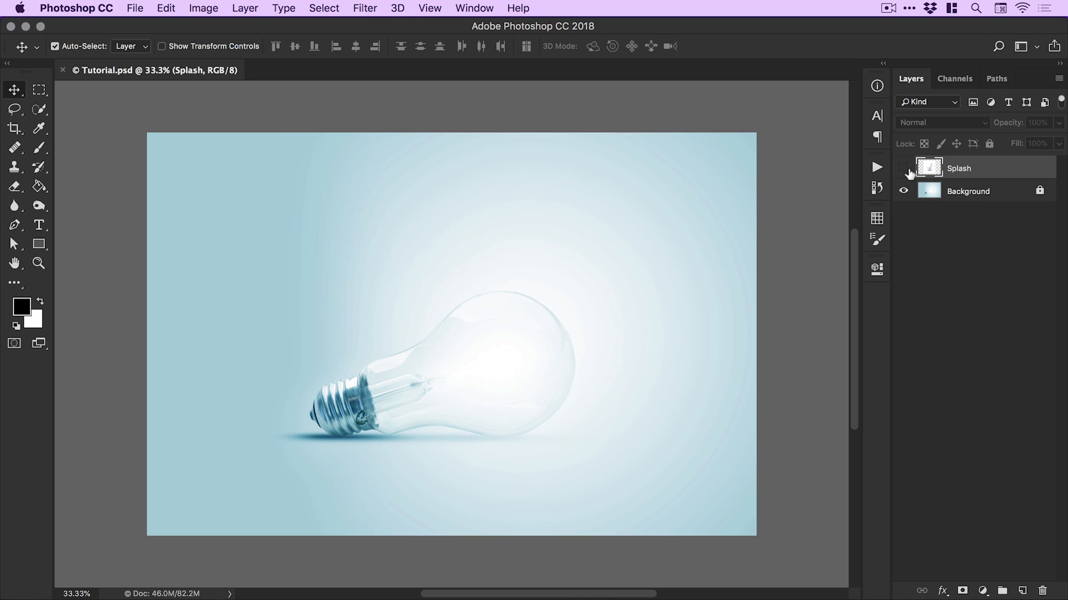
# Make the Splash layer visible and bring up its blend mode choices.
pyautogui.click(904, 168)
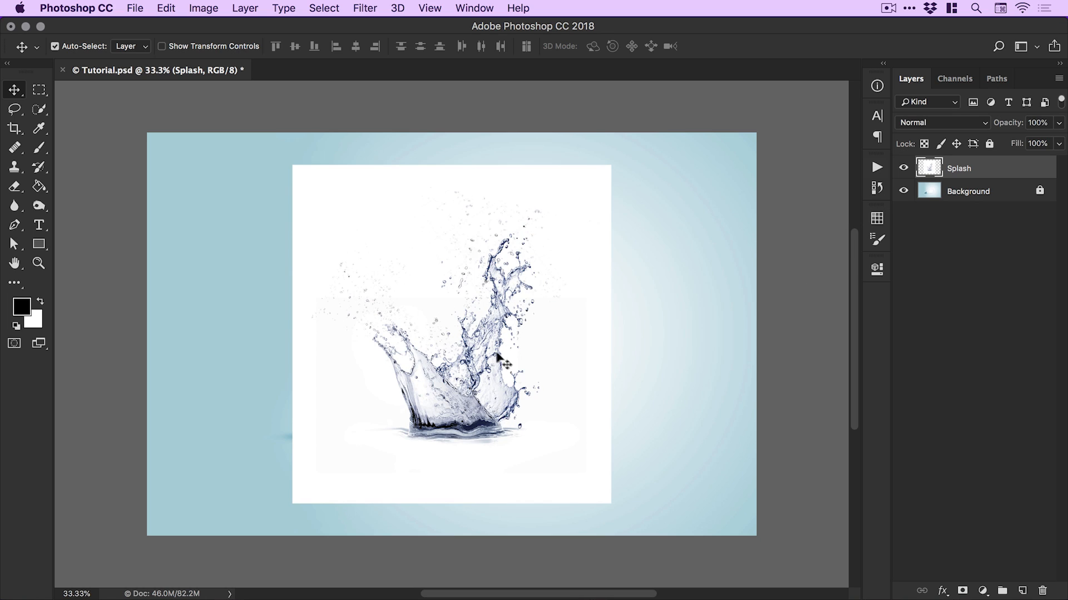
pyautogui.moveTo(493, 387)
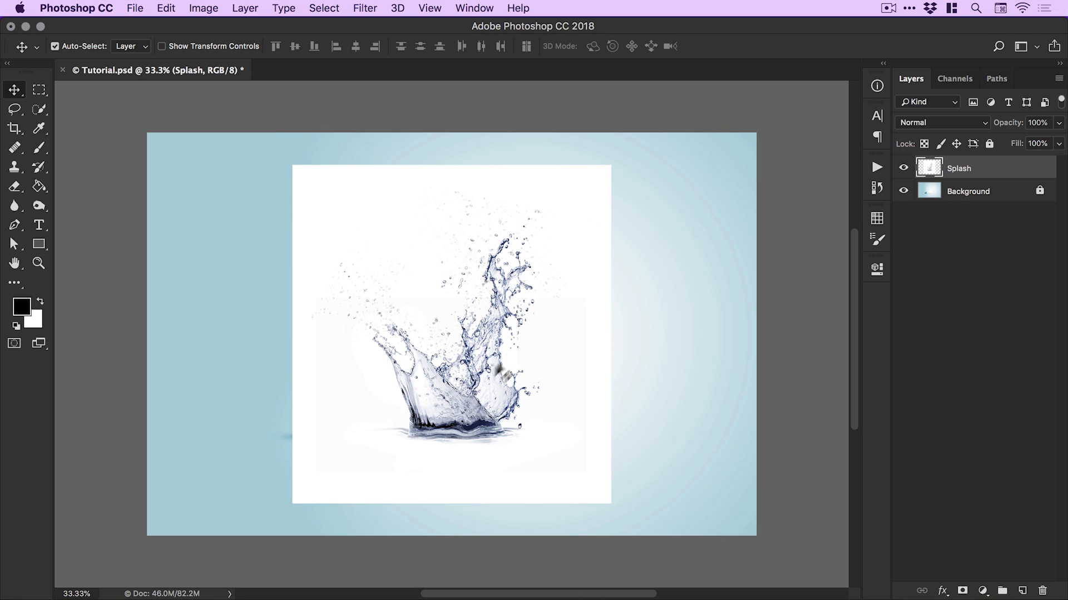
pyautogui.click(942, 122)
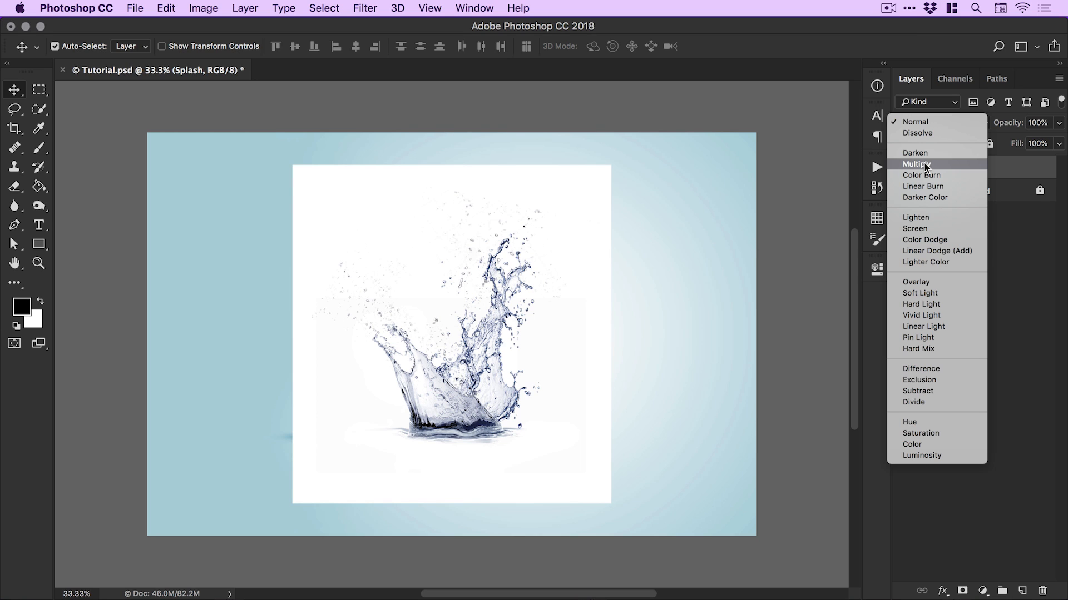
# Set the Splash layer's blend mode to Multiply.
pyautogui.click(915, 164)
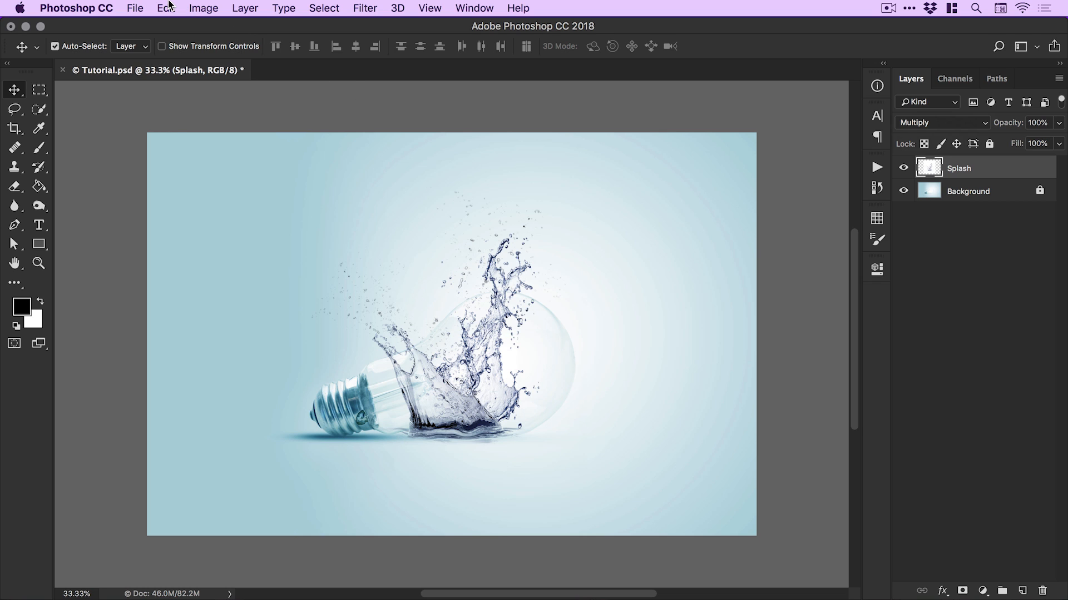
# Free-transform the splash, rotating and resizing it into place over the bulb.
pyautogui.press('cmd+t')
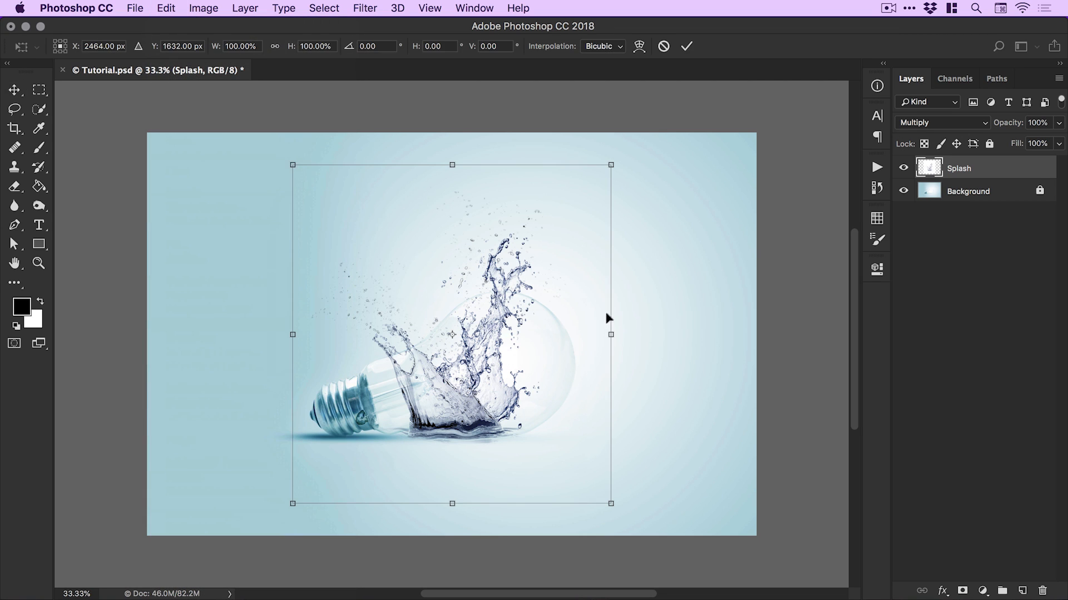
pyautogui.moveTo(610, 334); pyautogui.dragTo(682, 336)
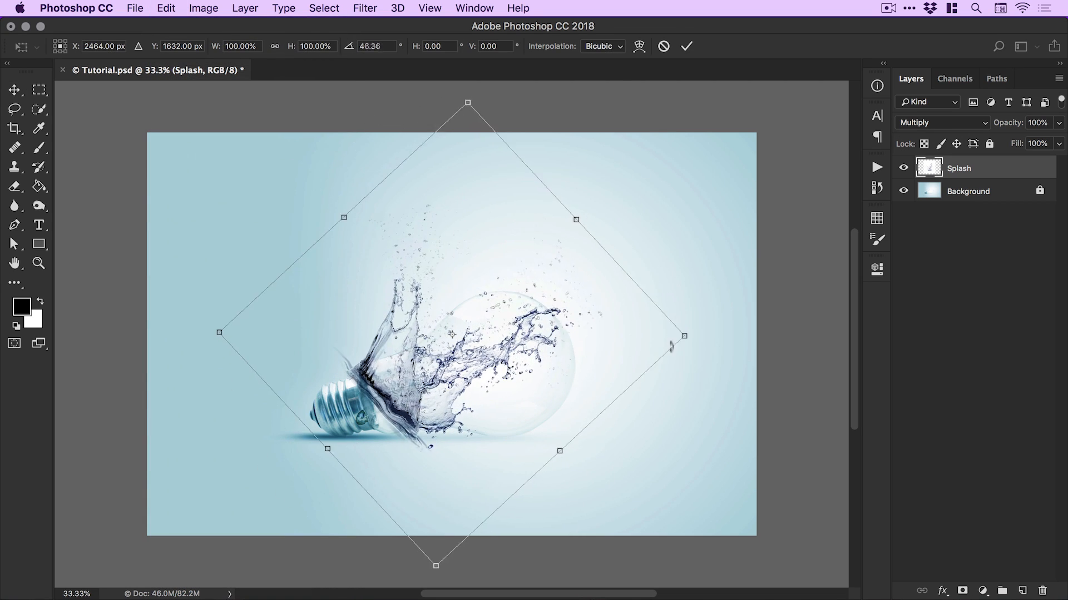
pyautogui.moveTo(683, 336); pyautogui.dragTo(650, 326)
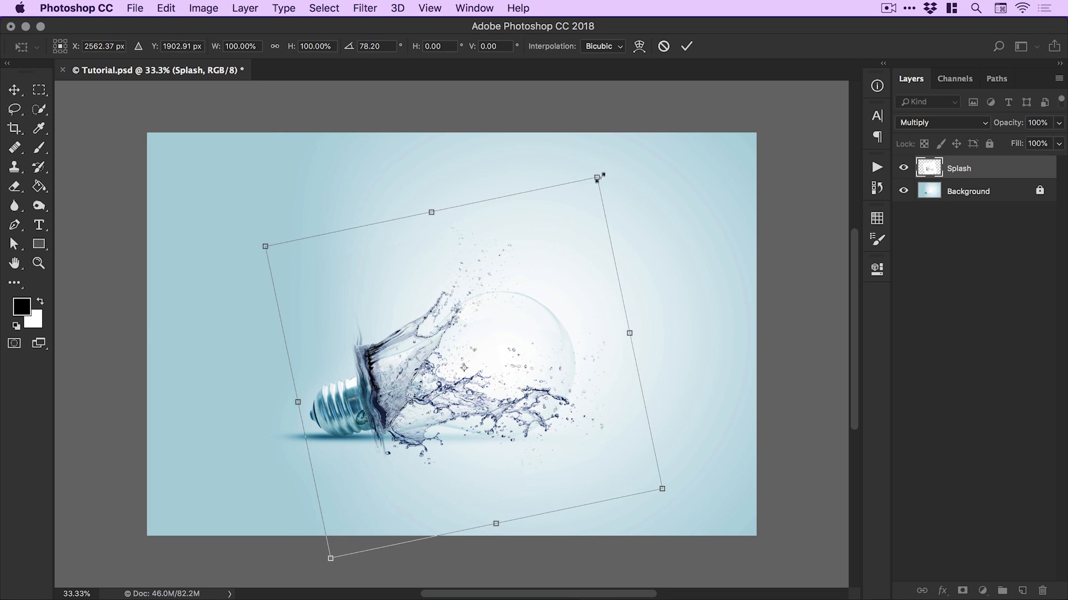
pyautogui.moveTo(597, 177); pyautogui.dragTo(530, 243)
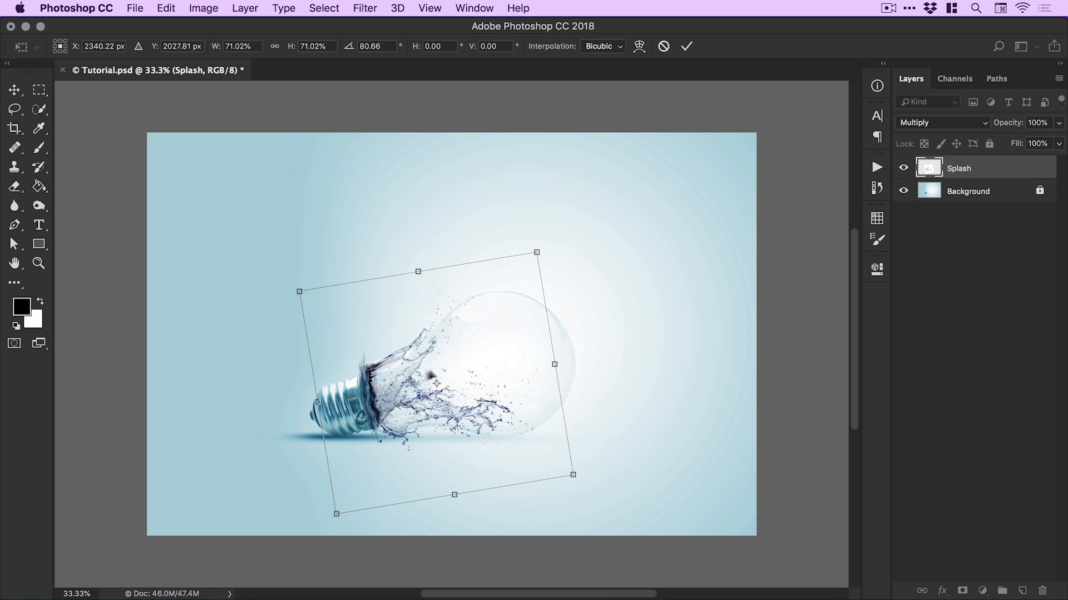
pyautogui.moveTo(536, 252); pyautogui.dragTo(610, 160)
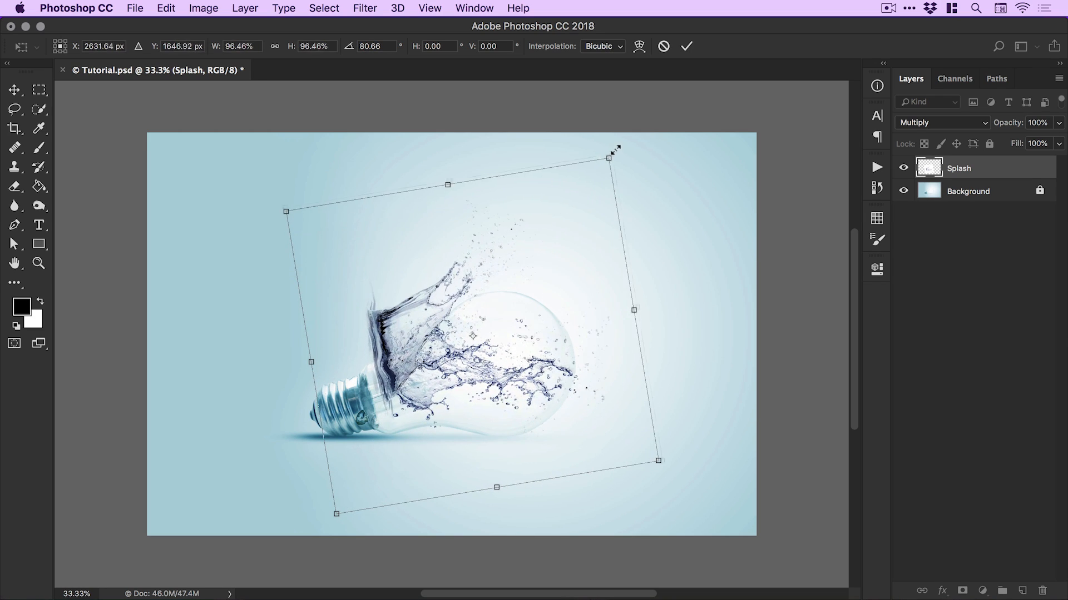
pyautogui.moveTo(616, 157); pyautogui.dragTo(613, 194)
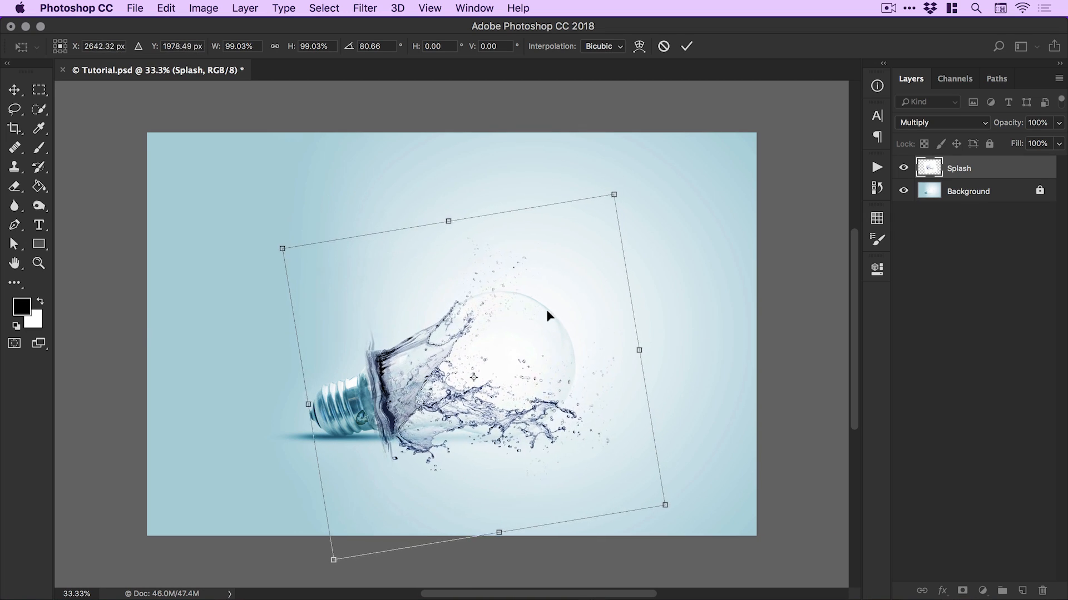
pyautogui.moveTo(548, 316); pyautogui.dragTo(545, 311)
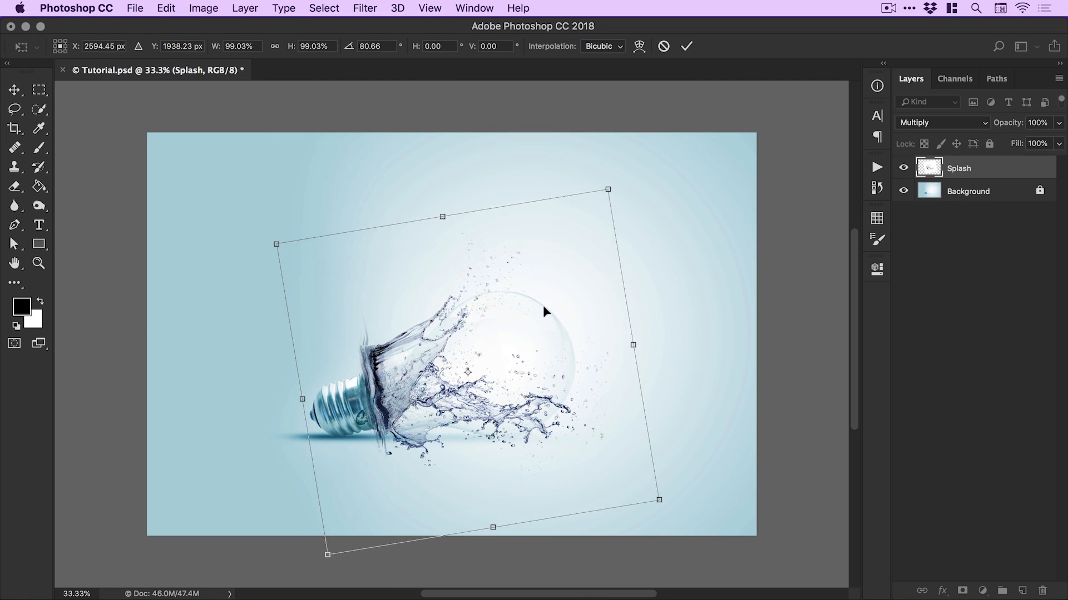
# Flip the splash vertically, then shrink and rotate it to fit the bulb's neck.
pyautogui.click(165, 9)
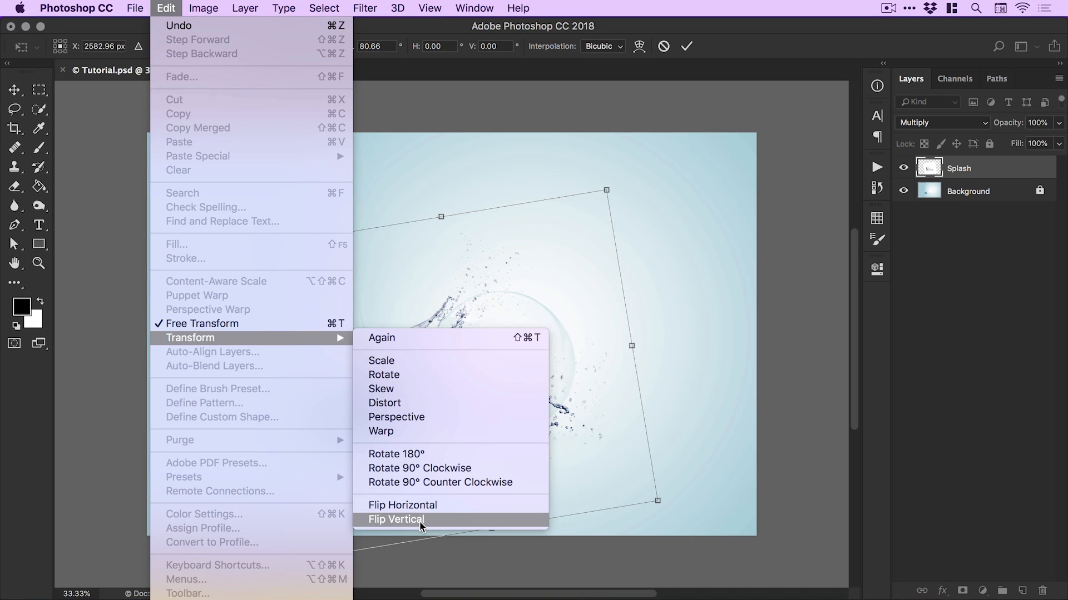
pyautogui.click(397, 519)
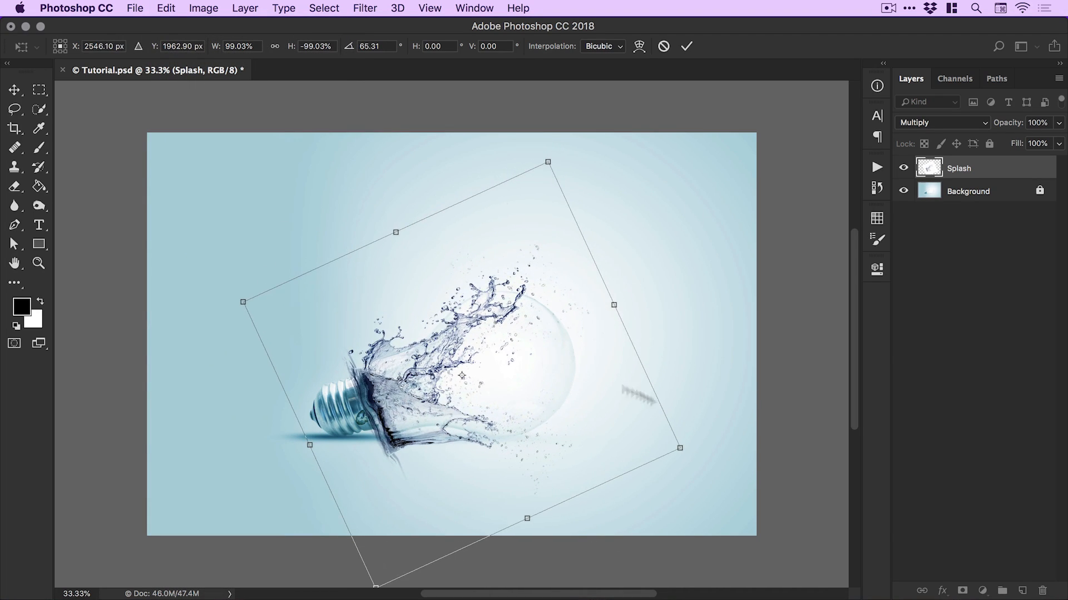
pyautogui.moveTo(680, 448); pyautogui.dragTo(626, 429)
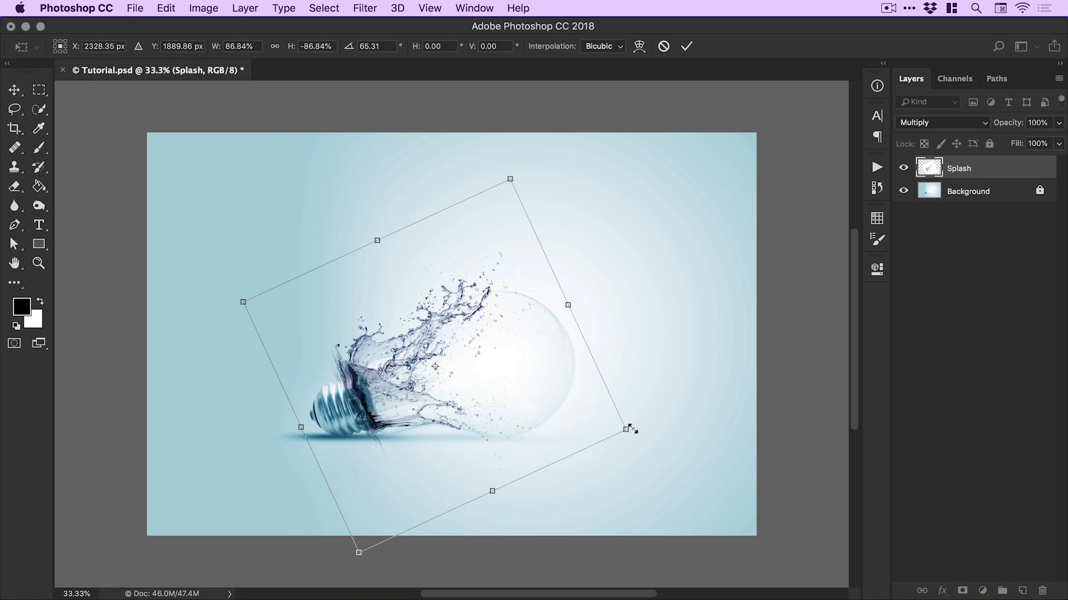
pyautogui.moveTo(626, 430); pyautogui.dragTo(616, 417)
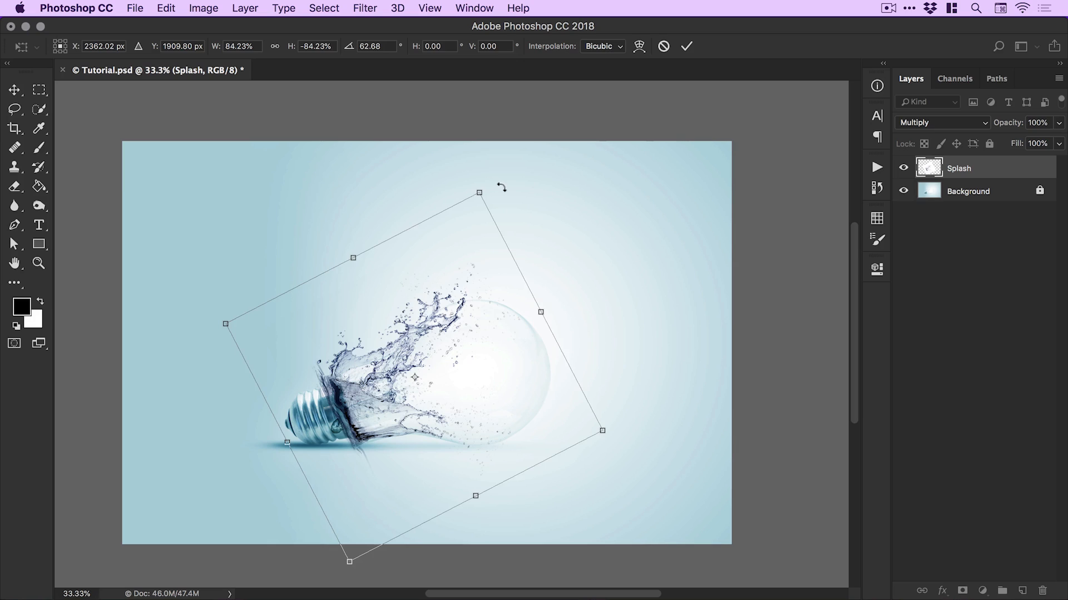
pyautogui.moveTo(479, 192); pyautogui.dragTo(503, 164)
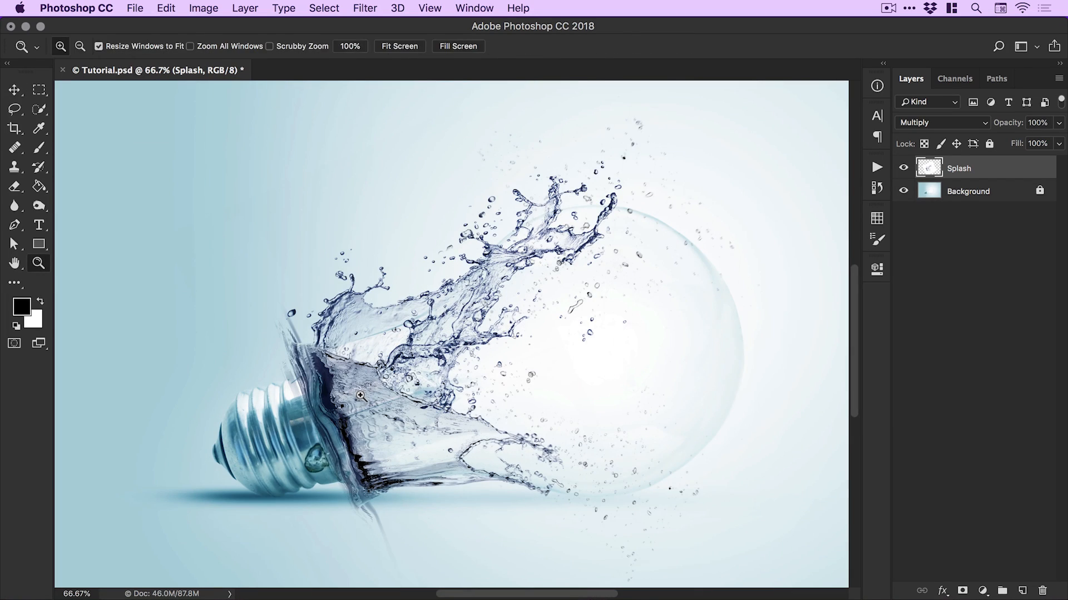
# Add a black layer mask to the Splash layer and select the mask for editing.
pyautogui.click(15, 89)
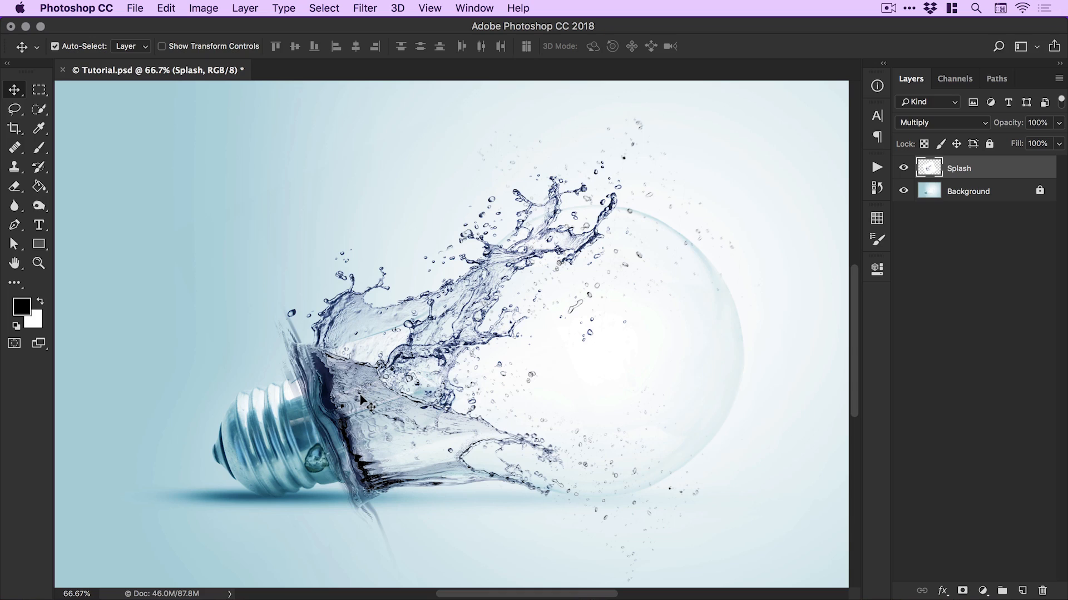
pyautogui.press('alt')
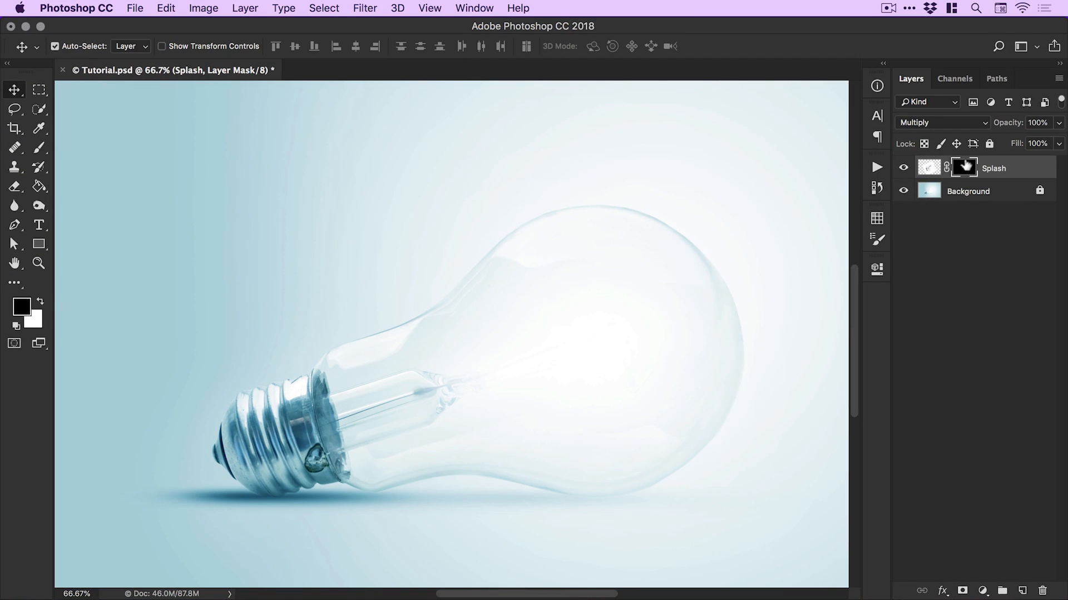
pyautogui.click(962, 167)
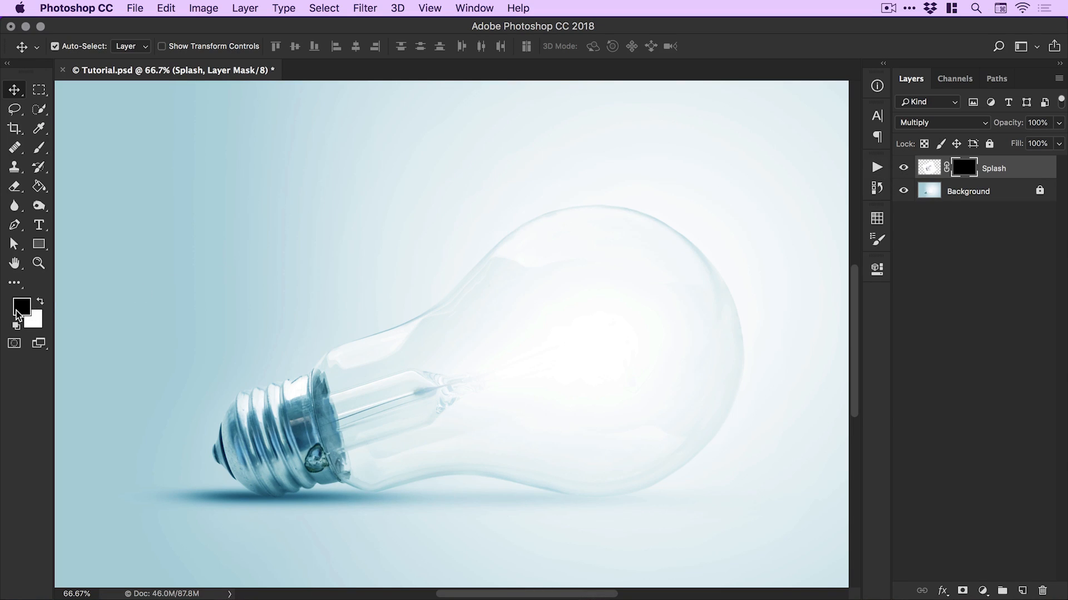
# Set the foreground colour to white (#ffffff).
pyautogui.click(21, 307)
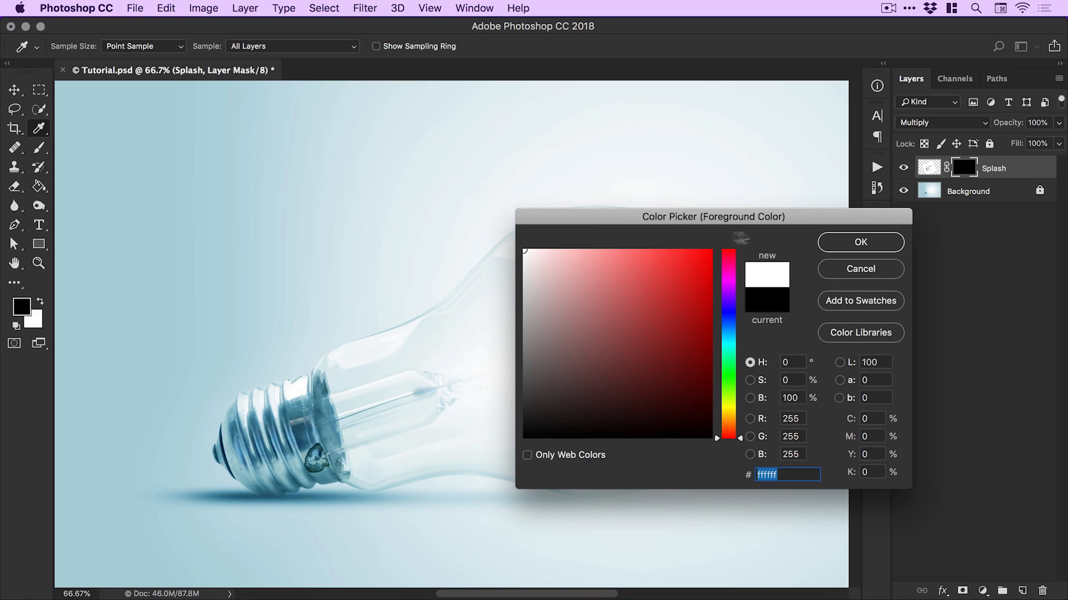
pyautogui.click(859, 242)
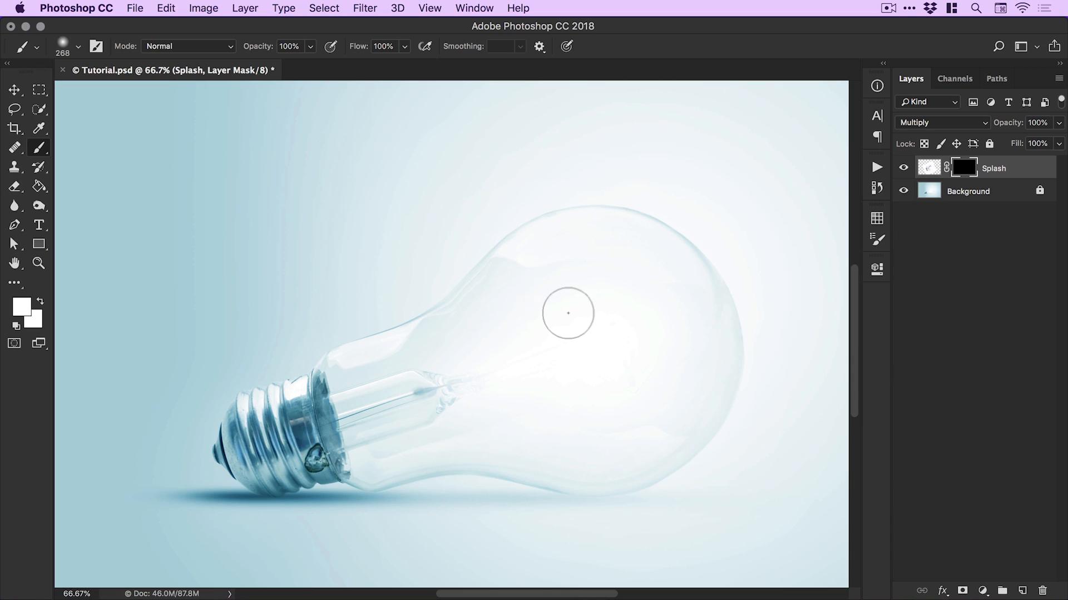
# Paint white on the Splash mask with a larger brush, revealing water in the bulb's lower glass.
pyautogui.press('[')
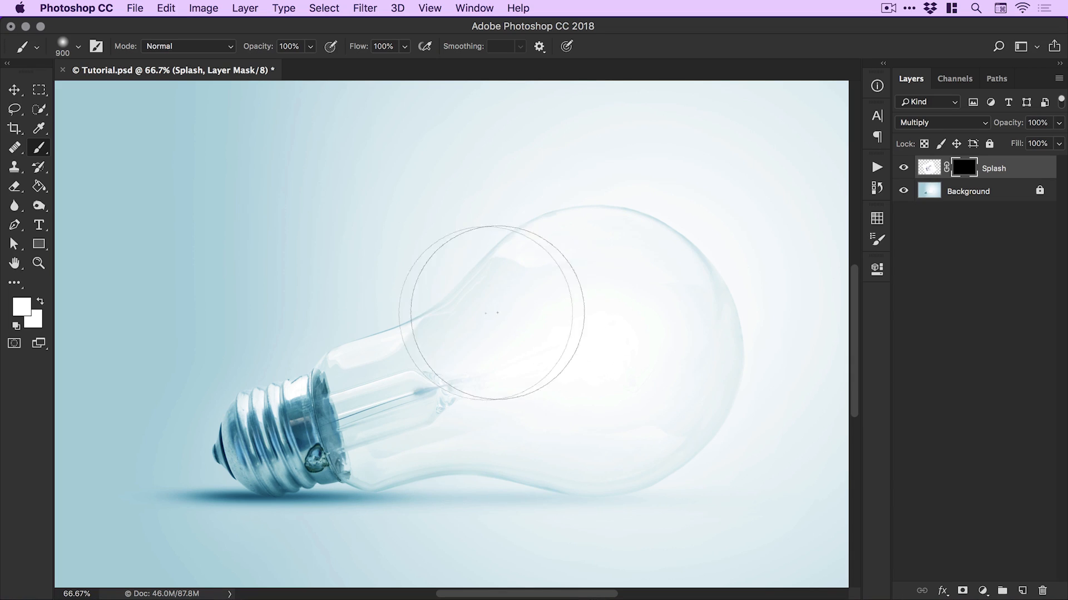
pyautogui.moveTo(447, 306)
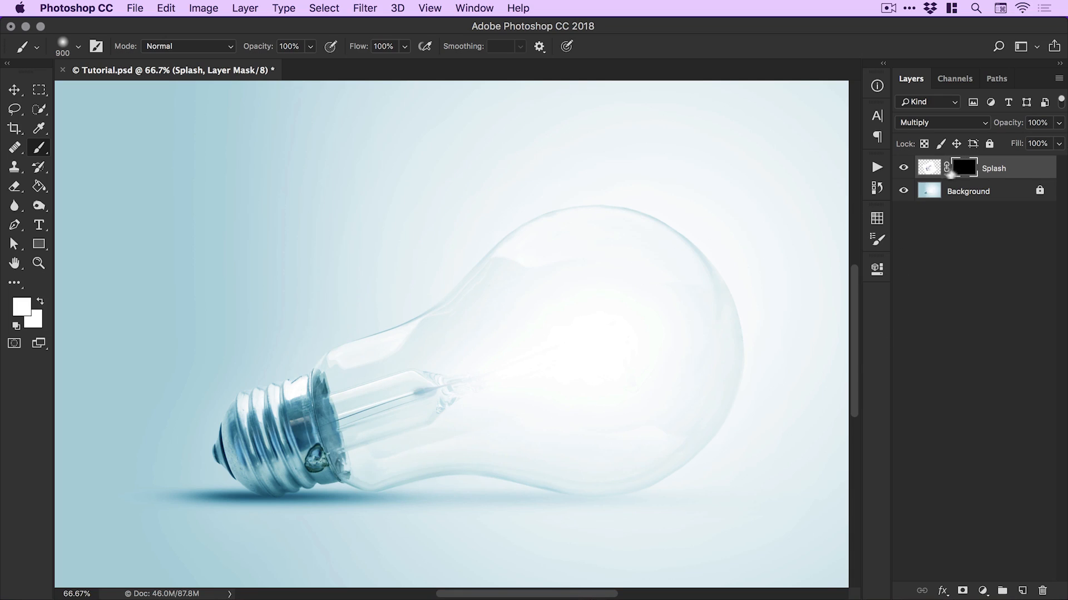
pyautogui.moveTo(472, 337)
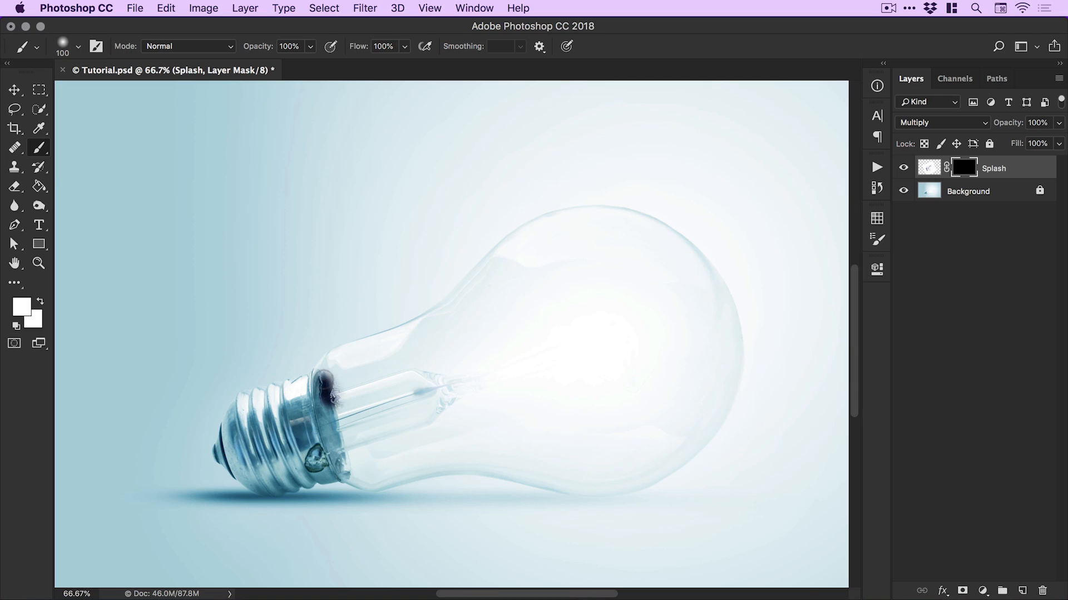
pyautogui.moveTo(334, 388); pyautogui.dragTo(422, 334)
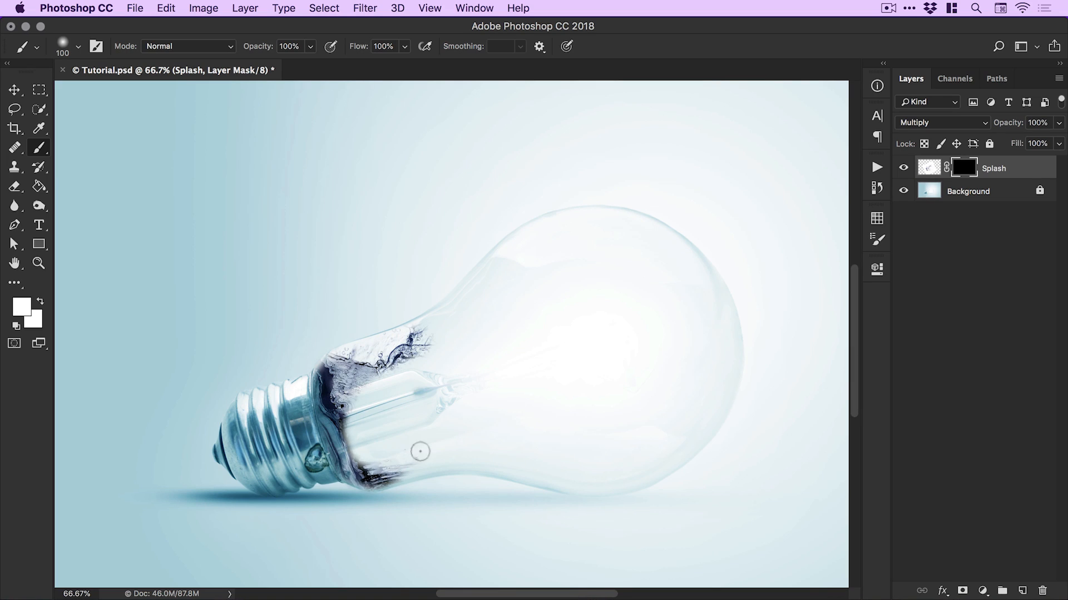
pyautogui.click(420, 452)
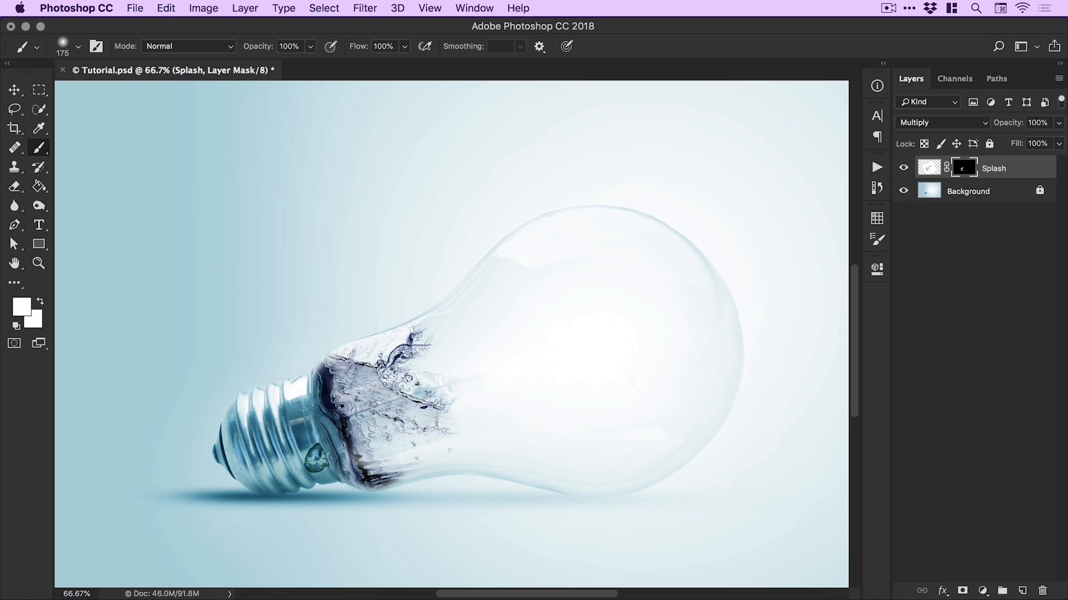
pyautogui.click(39, 265)
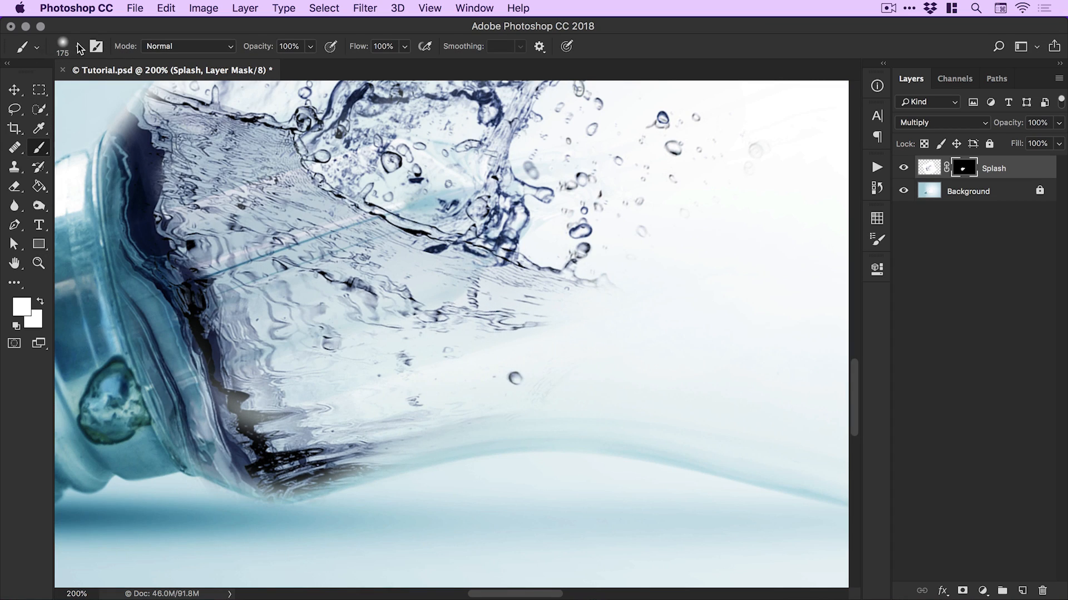
pyautogui.click(75, 46)
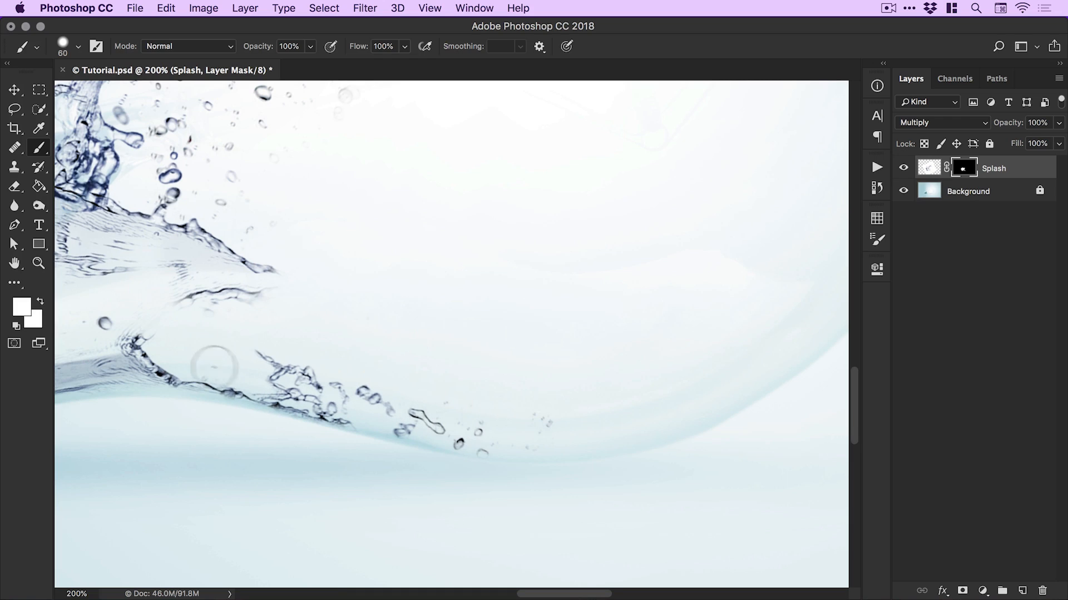
pyautogui.moveTo(214, 365); pyautogui.dragTo(627, 422)
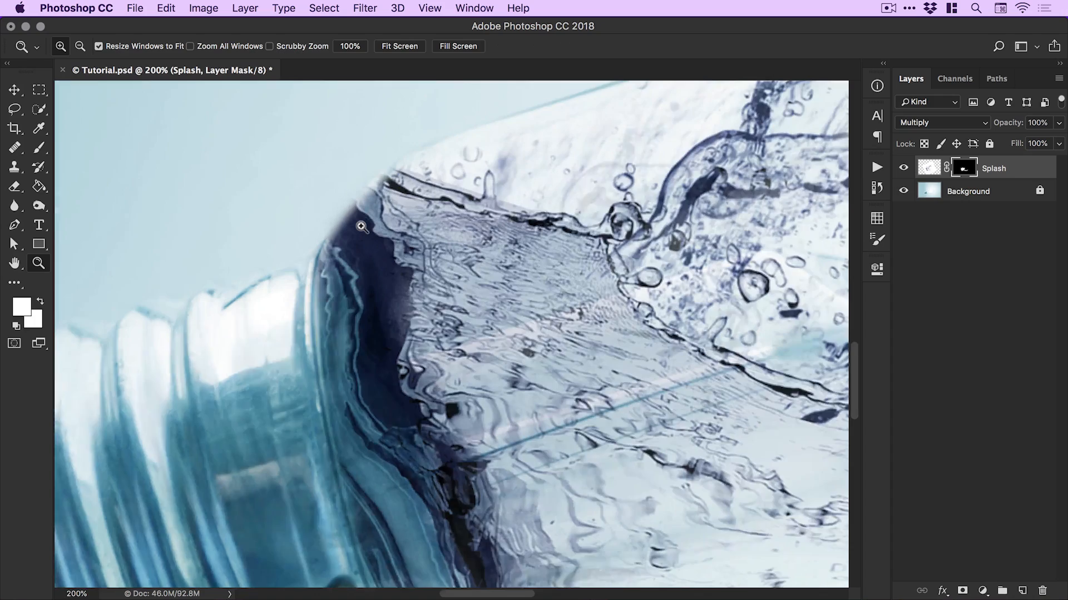
pyautogui.click(15, 147)
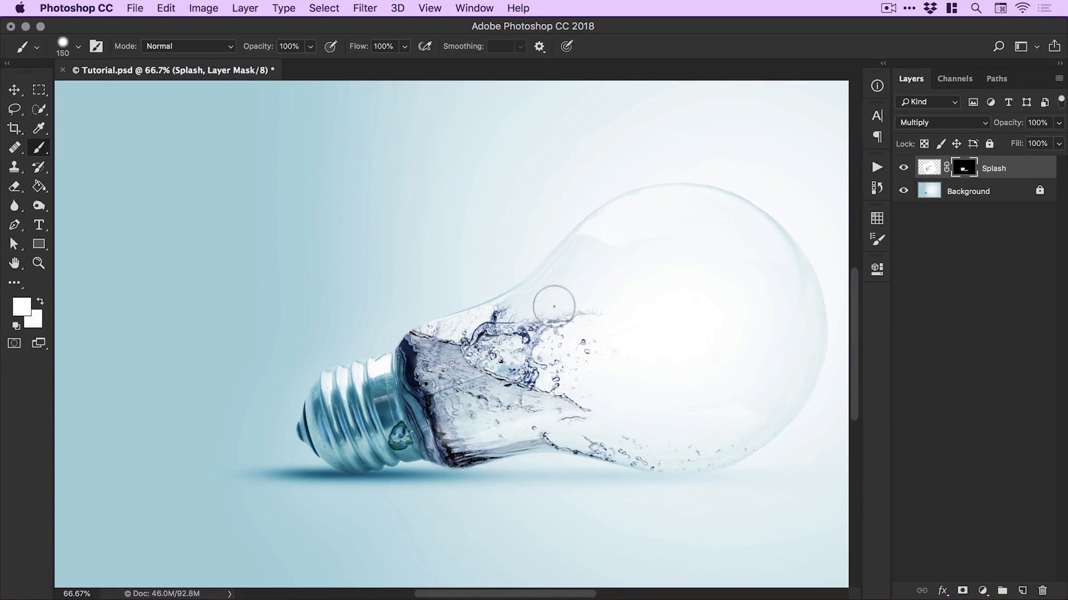
# Paint the splash up toward the bulb's top edge, undoing one overshooting stroke.
pyautogui.moveTo(552, 303); pyautogui.dragTo(619, 215)
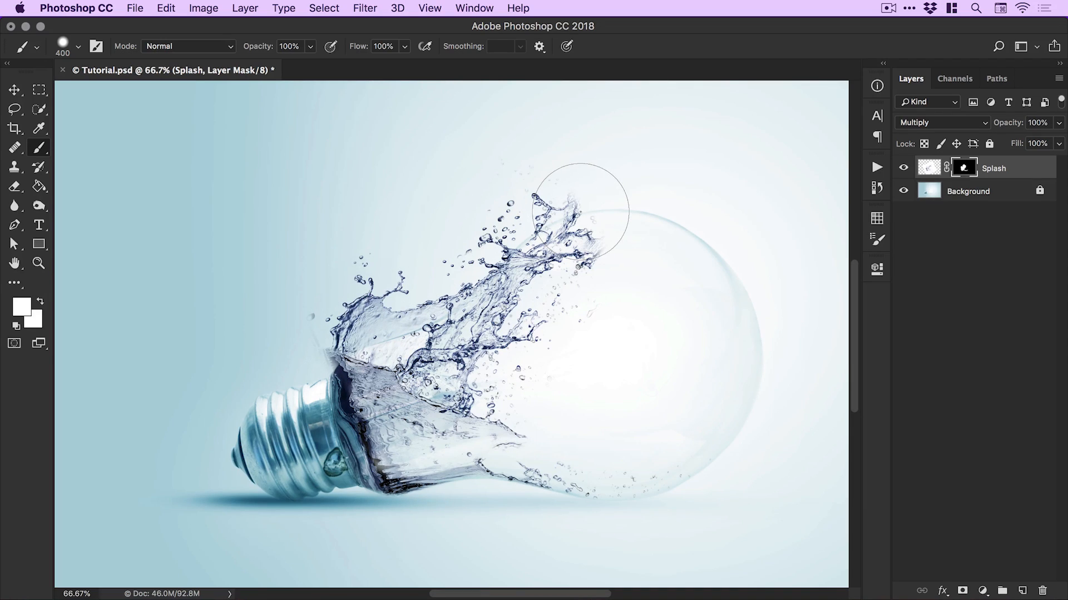
pyautogui.moveTo(579, 212); pyautogui.dragTo(548, 218)
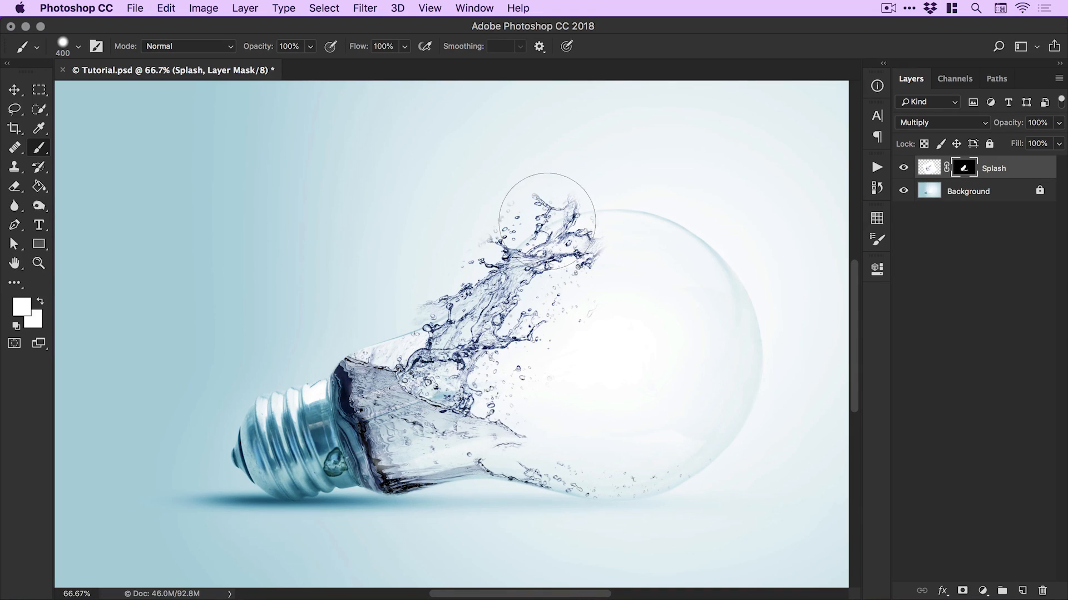
pyautogui.click(166, 8)
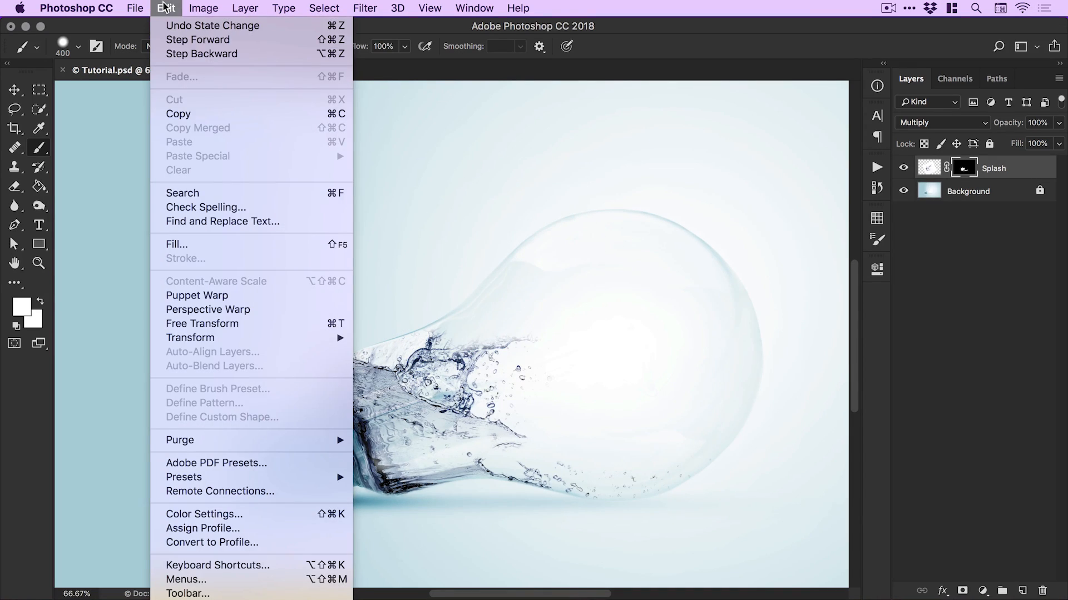
pyautogui.click(165, 8)
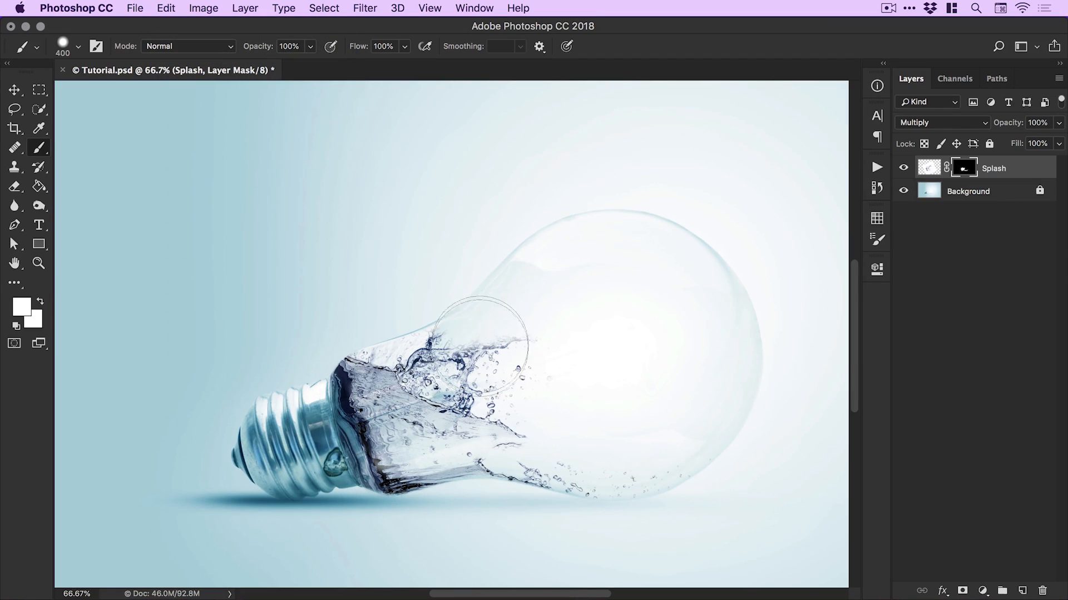
pyautogui.moveTo(477, 334); pyautogui.dragTo(576, 266)
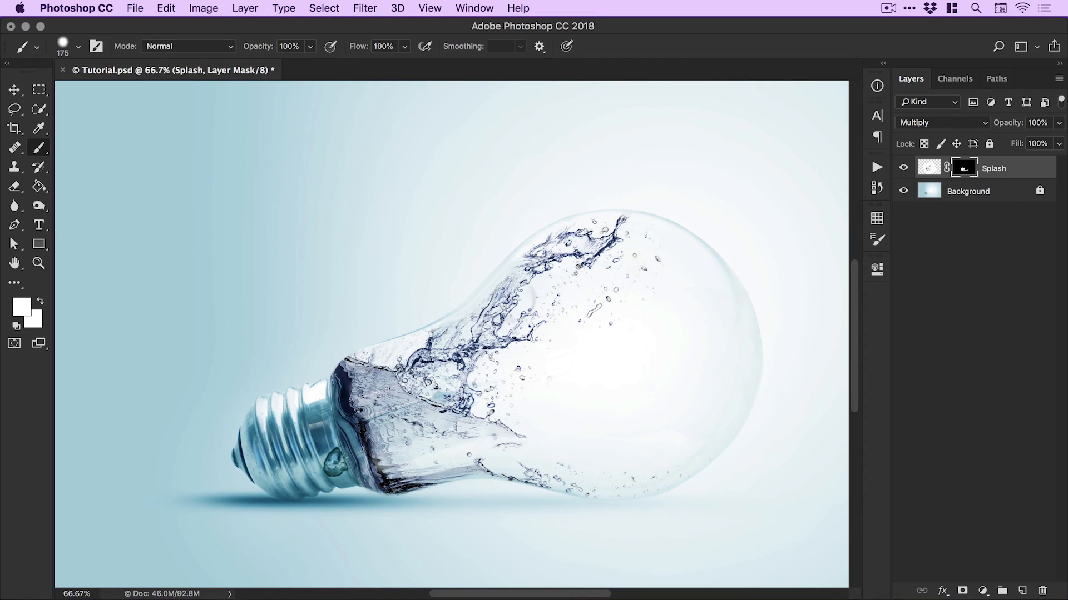
# Paint more of the mask white so spray bursts past the bulb's top outline.
pyautogui.click(518, 259)
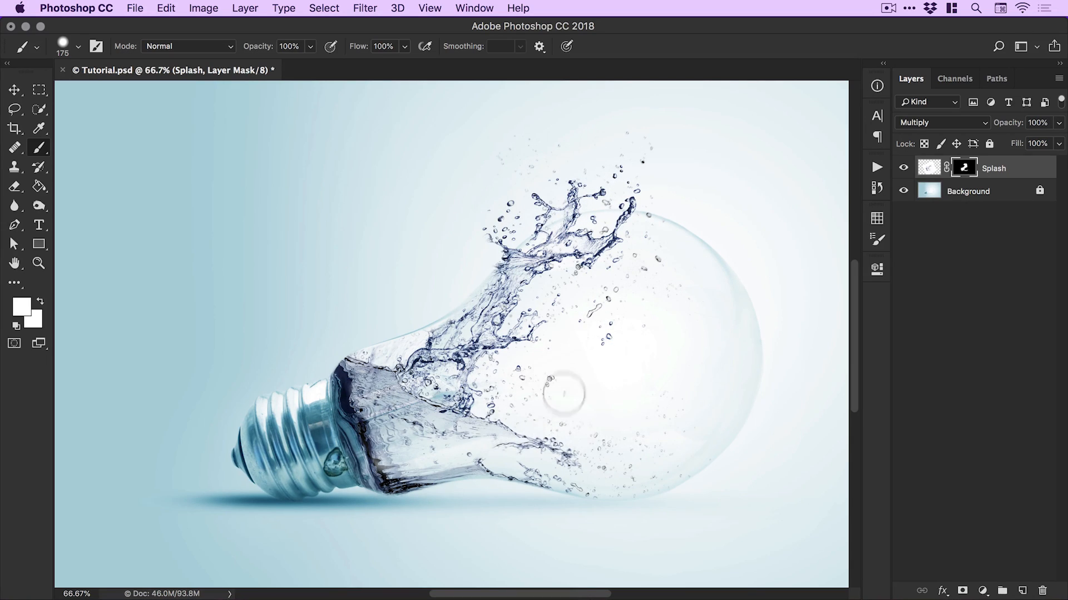
pyautogui.click(39, 263)
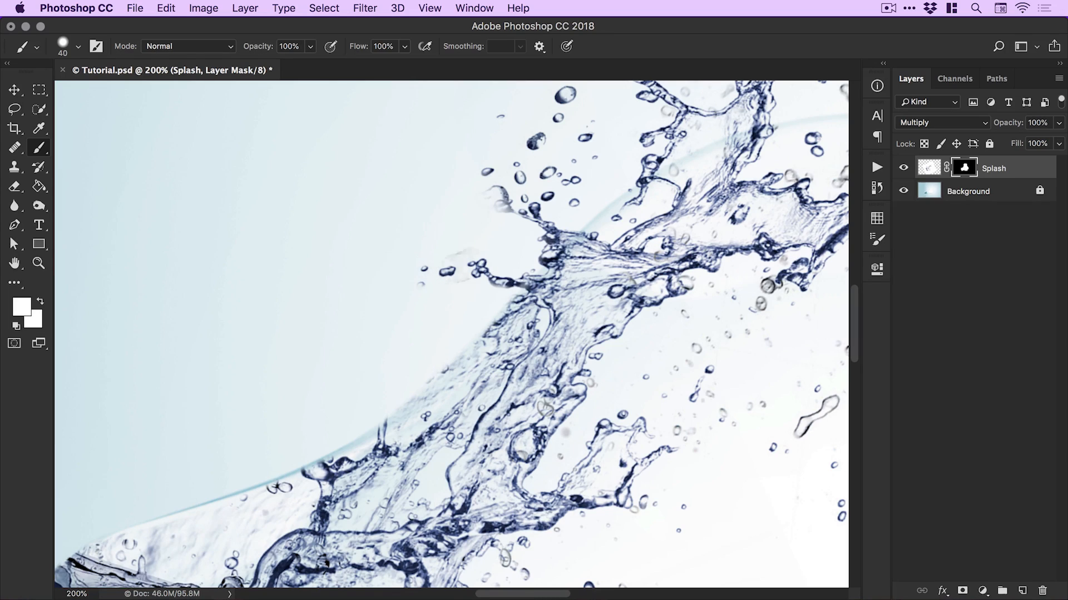
pyautogui.moveTo(401, 273)
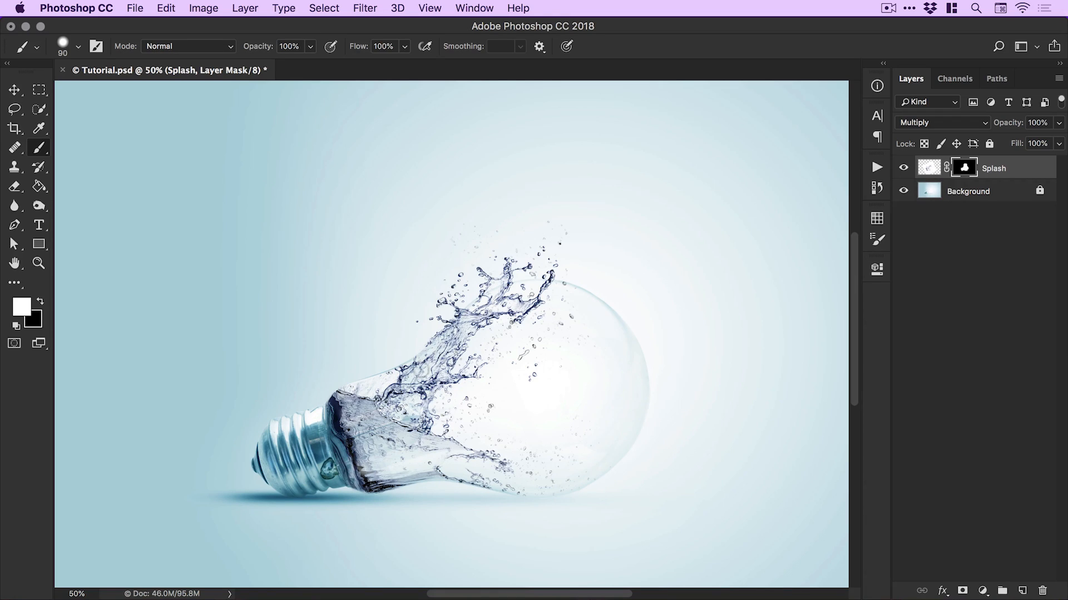
# Paint black on the Splash mask to hide stray droplets, then return to the Move tool.
pyautogui.click(39, 264)
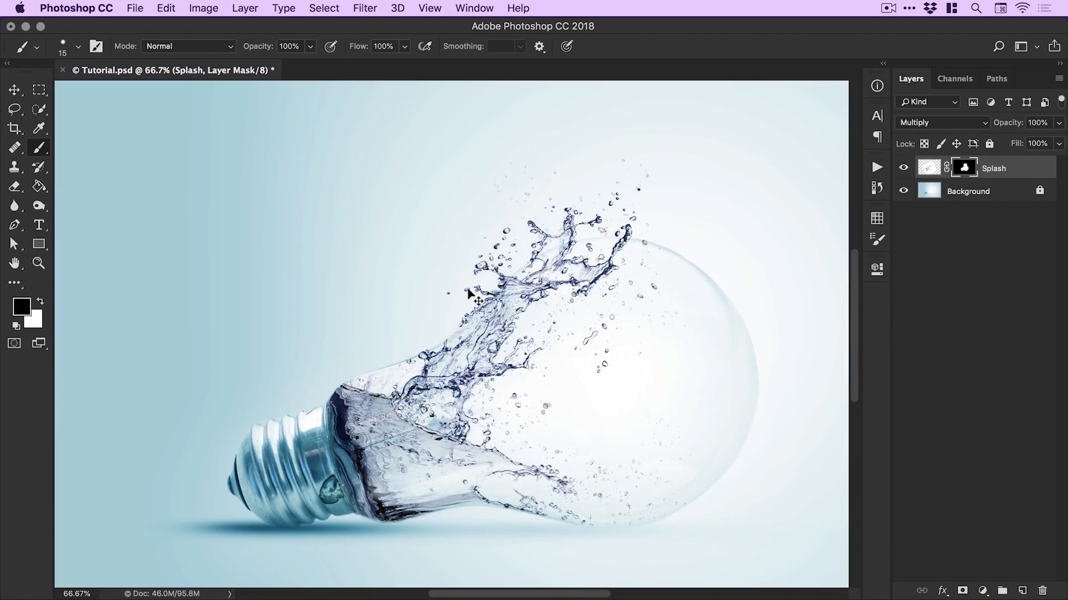
pyautogui.click(15, 89)
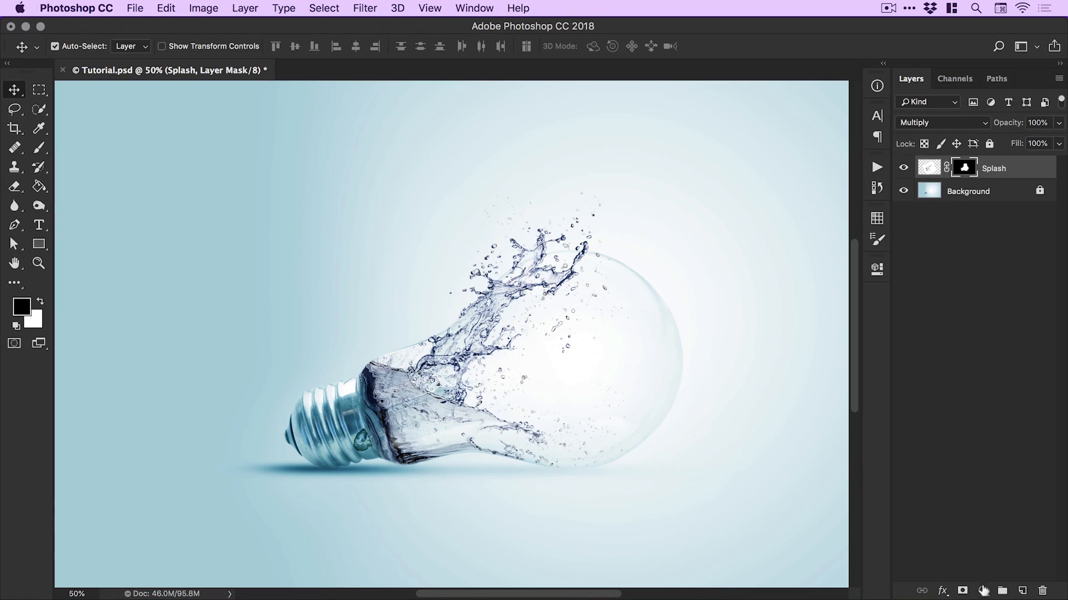
# Add a Hue/Saturation adjustment layer, testing the Hue slider and returning it to zero.
pyautogui.click(962, 591)
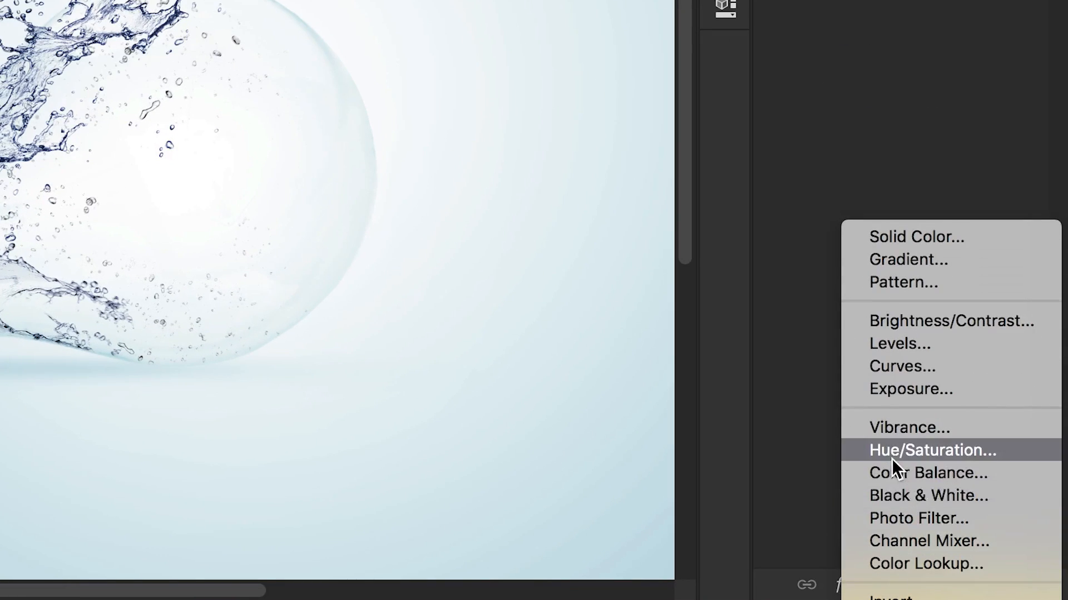
pyautogui.click(932, 450)
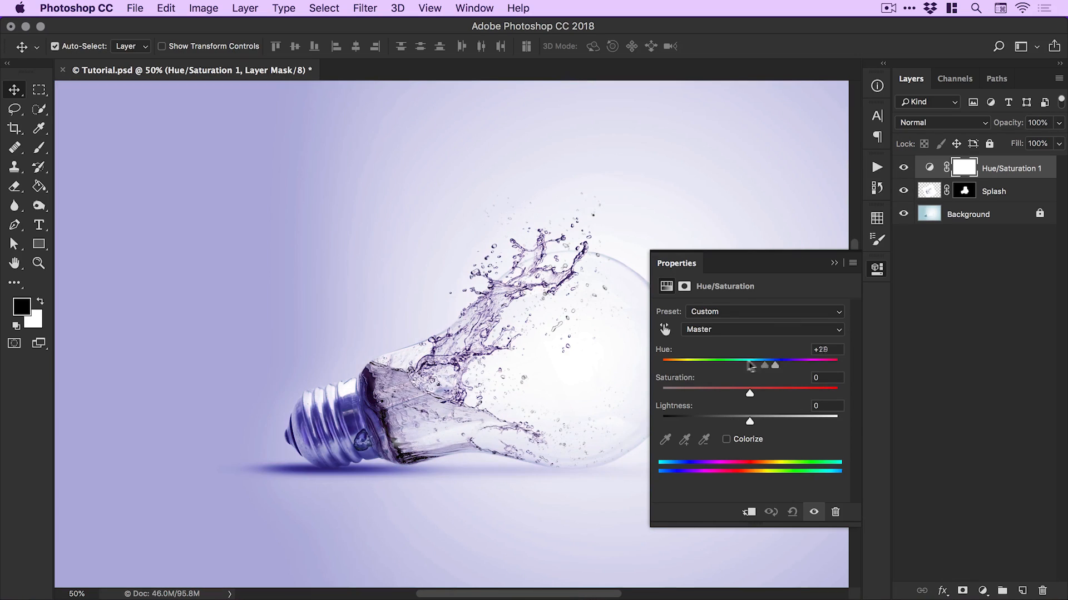
pyautogui.moveTo(763, 365); pyautogui.dragTo(780, 361)
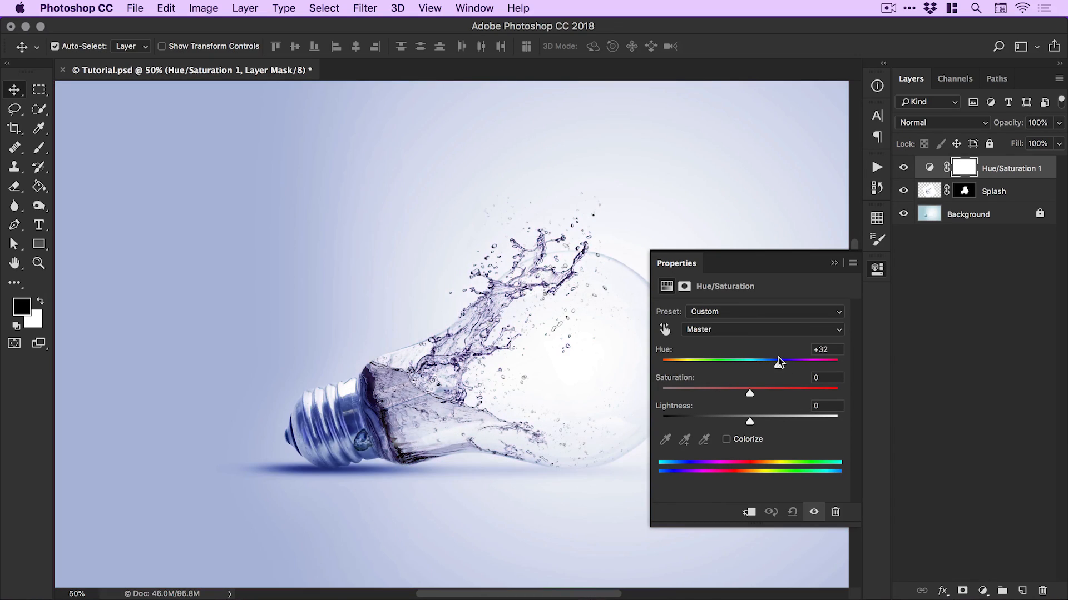
pyautogui.moveTo(777, 362); pyautogui.dragTo(782, 361)
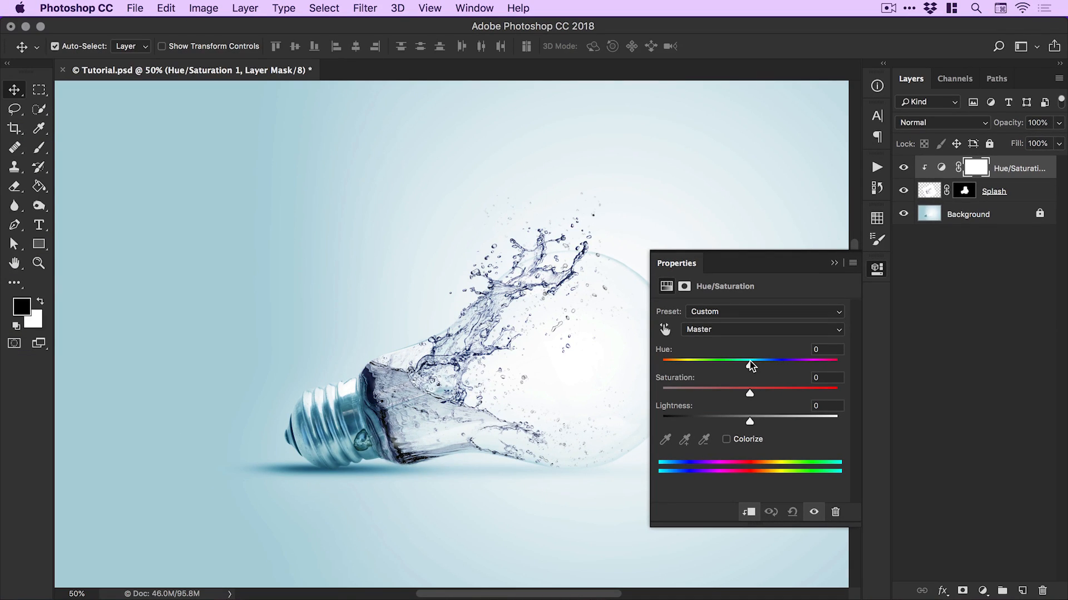
# Set the clipped Hue/Saturation adjustment to Hue -29 and Saturation +55, then close Properties.
pyautogui.moveTo(749, 362); pyautogui.dragTo(734, 362)
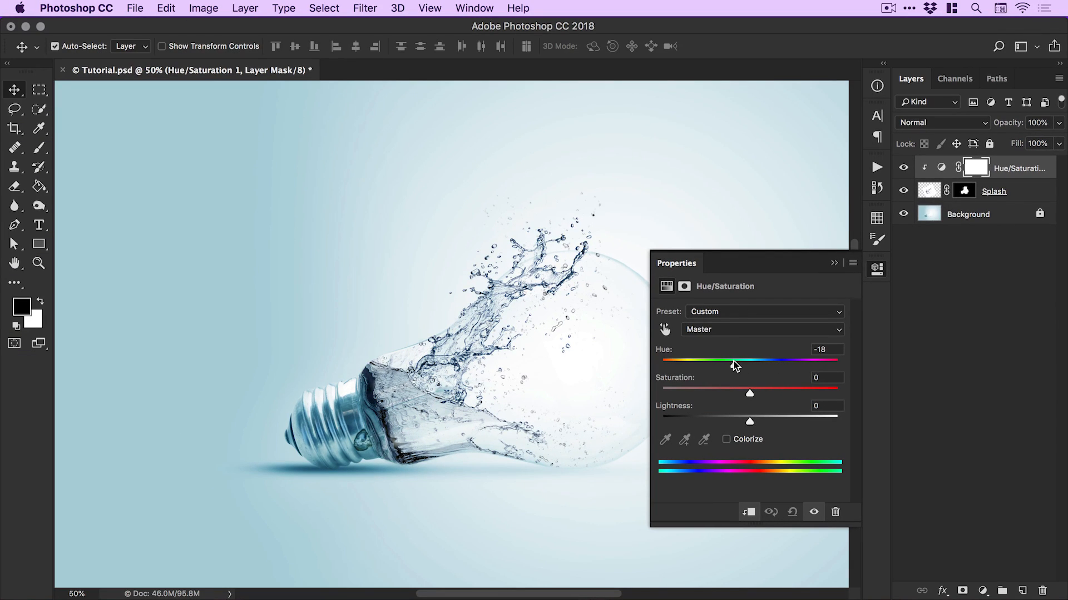
pyautogui.moveTo(734, 363); pyautogui.dragTo(715, 363)
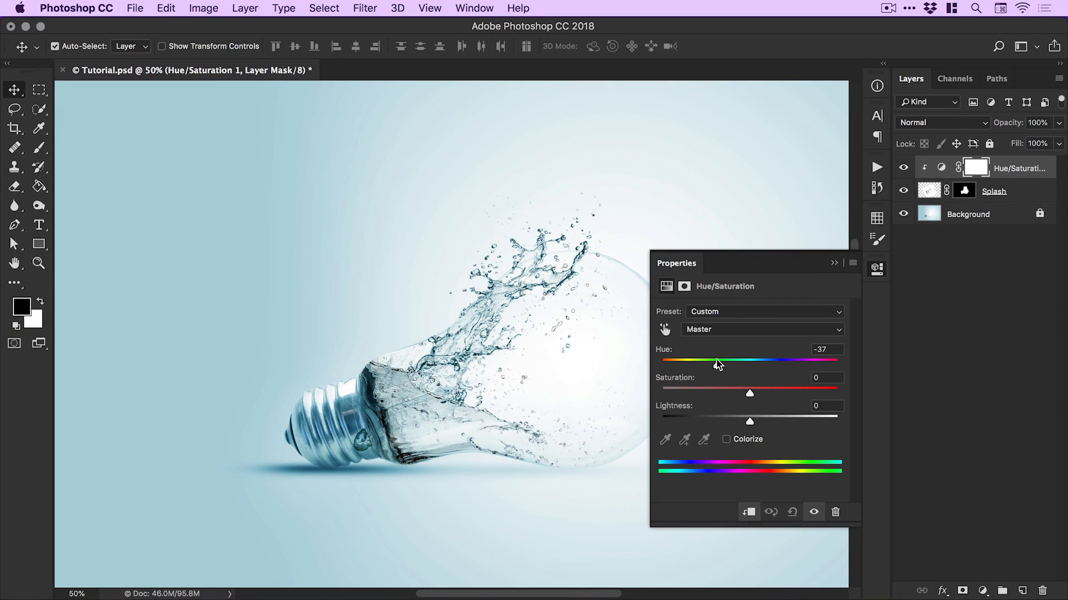
pyautogui.moveTo(717, 363); pyautogui.dragTo(704, 363)
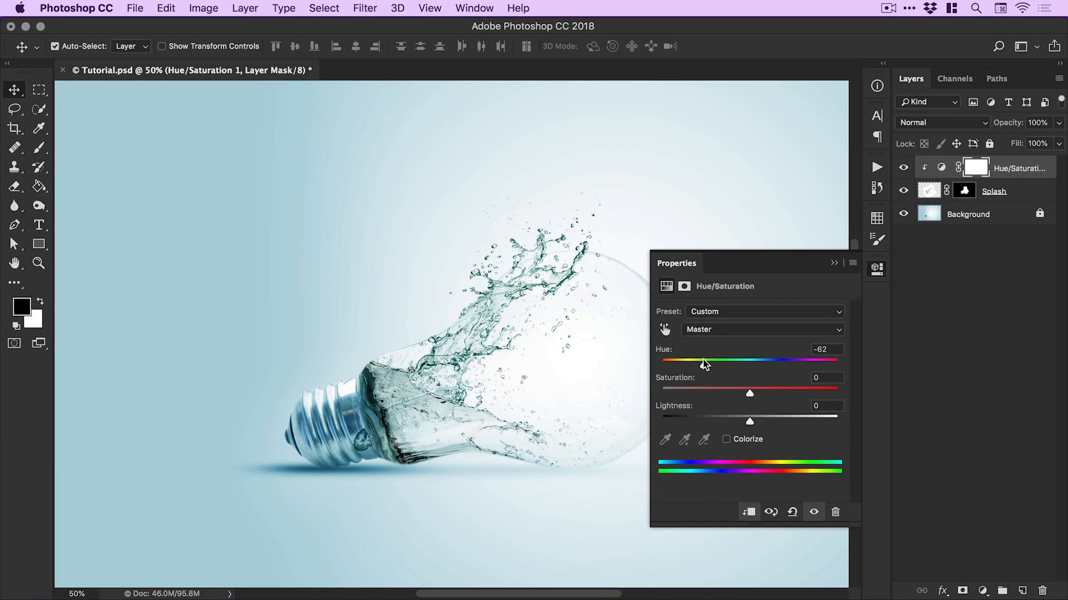
pyautogui.moveTo(704, 362); pyautogui.dragTo(715, 361)
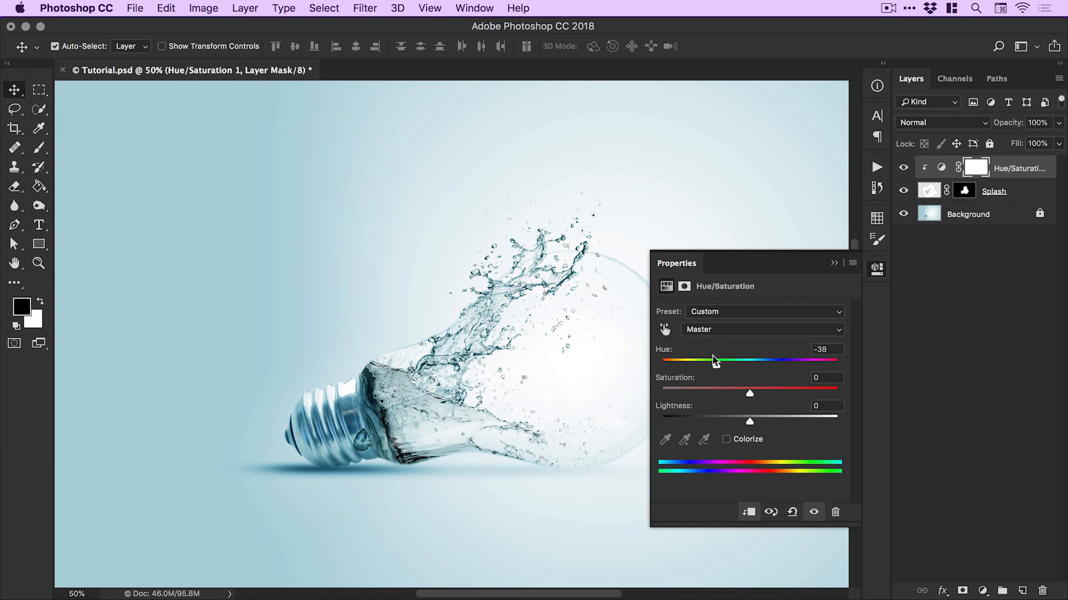
pyautogui.moveTo(750, 393); pyautogui.dragTo(778, 393)
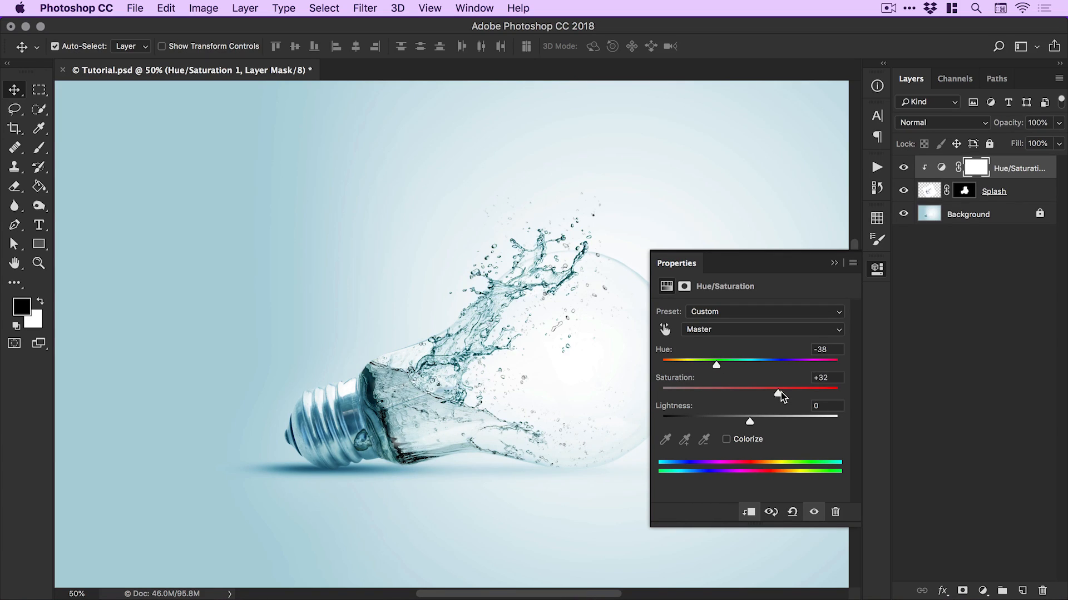
pyautogui.moveTo(779, 395); pyautogui.dragTo(789, 395)
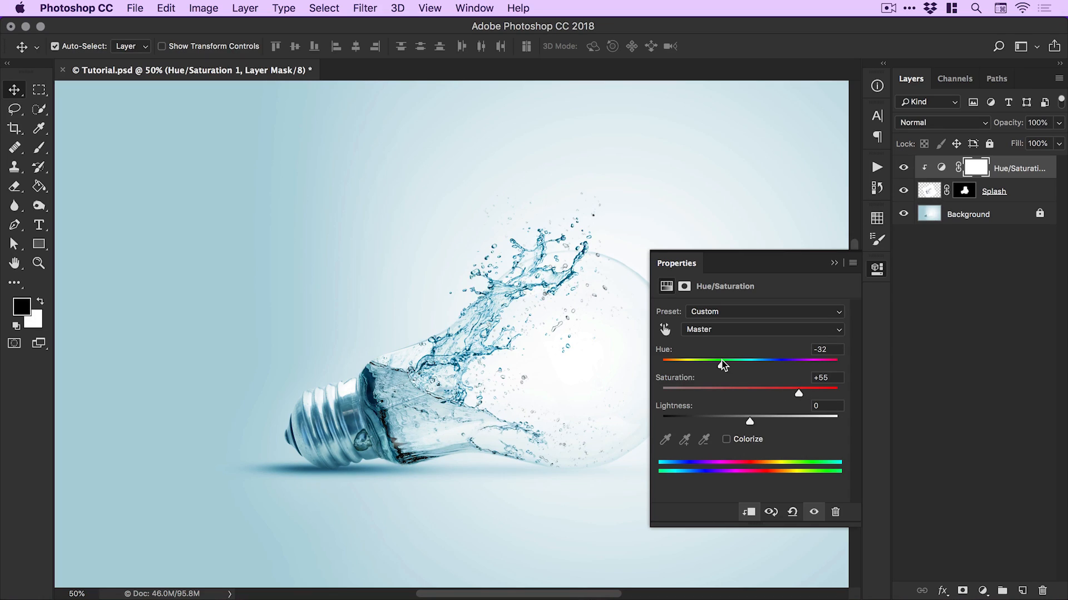
pyautogui.moveTo(721, 365); pyautogui.dragTo(724, 366)
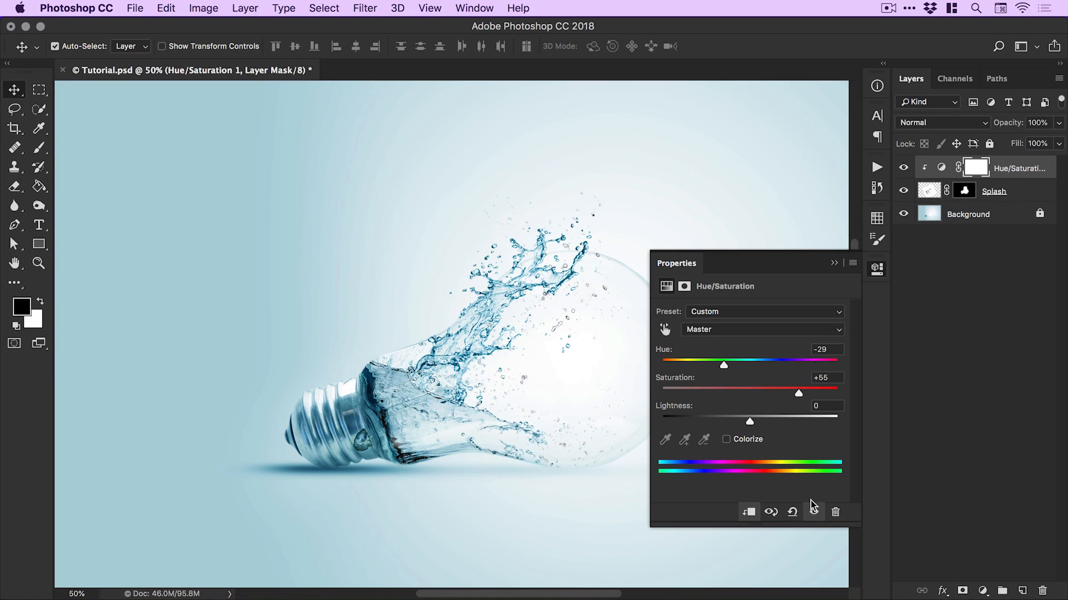
pyautogui.click(876, 269)
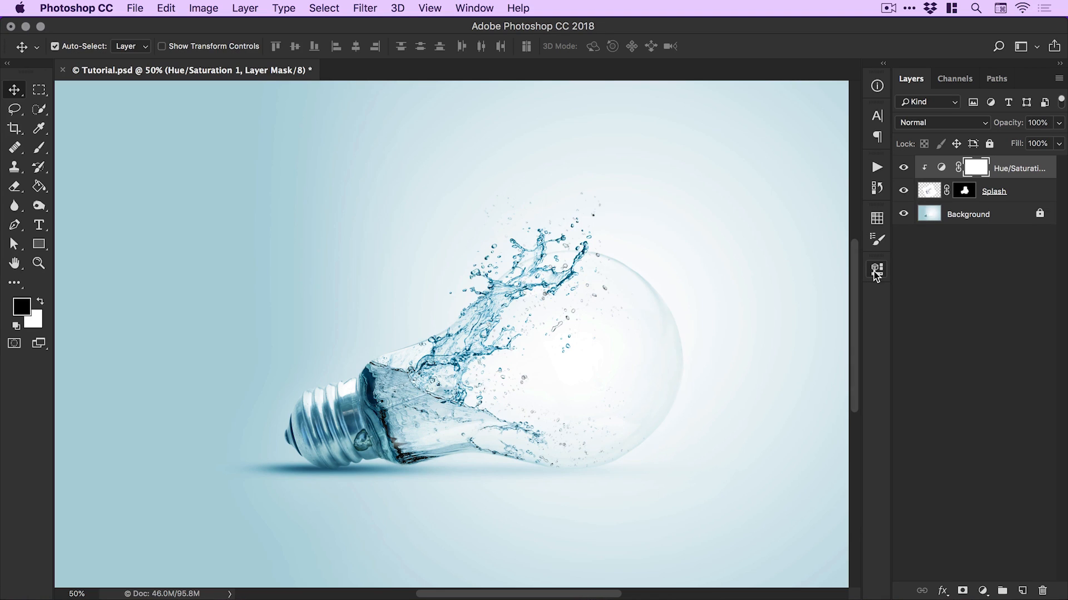